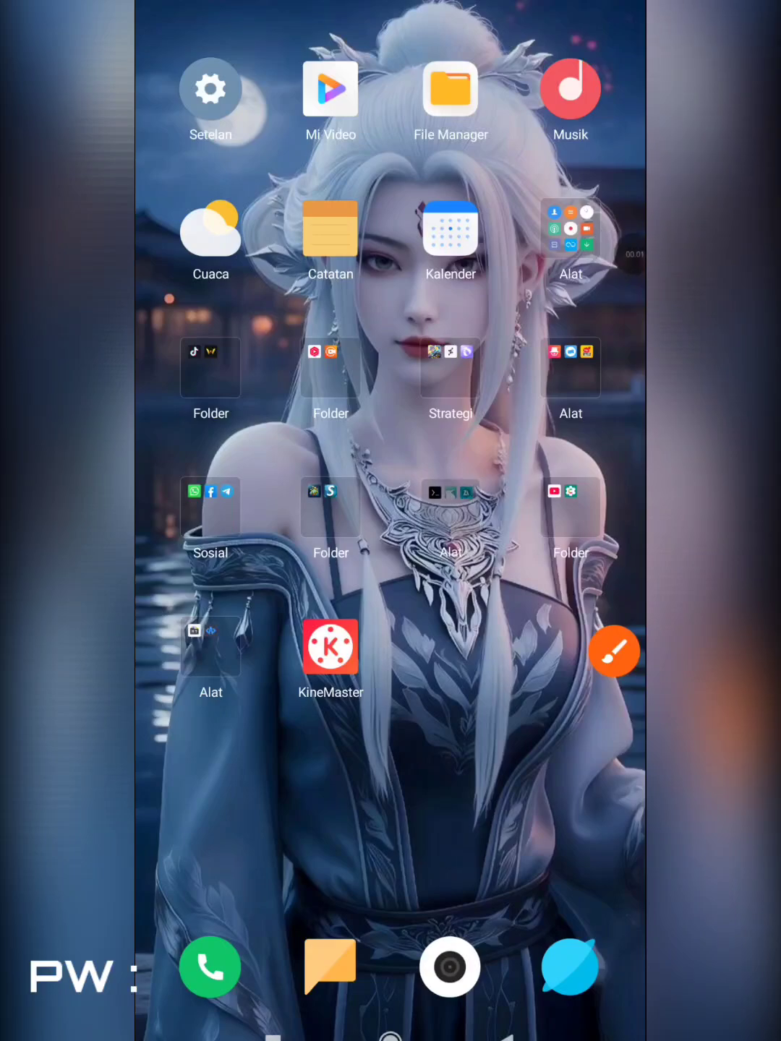
Open the Alat folder revealing Termux, Kiwi Browser and ZArchiver Pro.
left_click(451, 517)
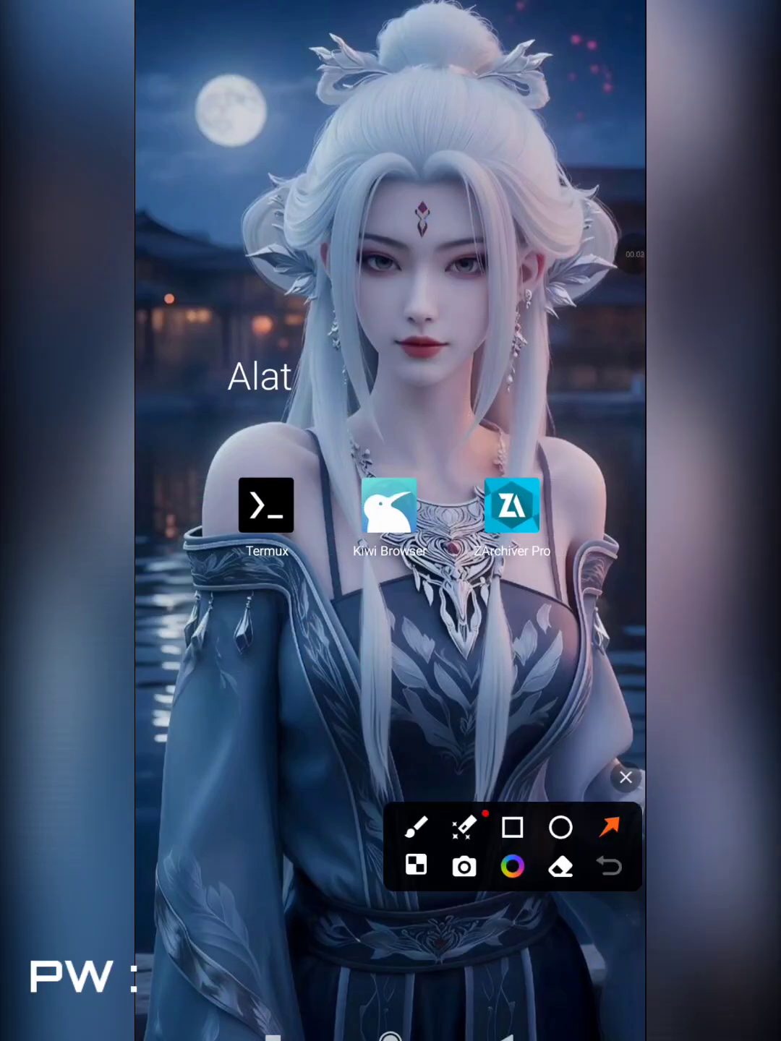
left_click(624, 777)
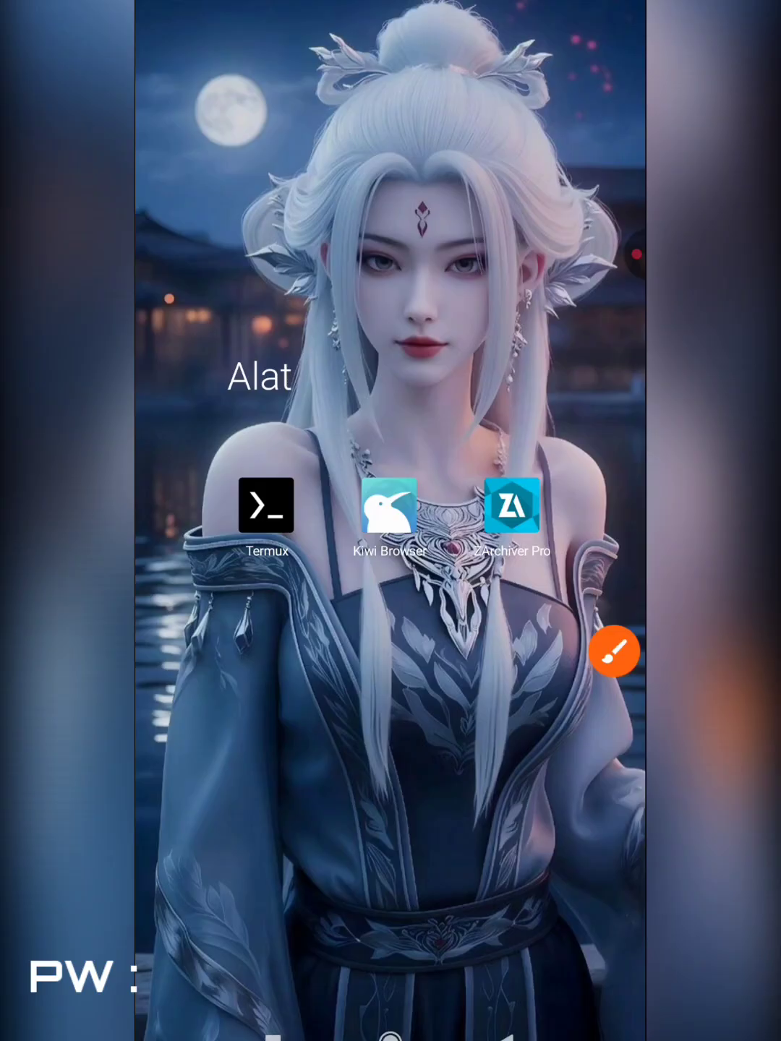
In ZArchiver Pro choose Ekstrak for litefaucet.zip into the faucet folder.
left_click(512, 506)
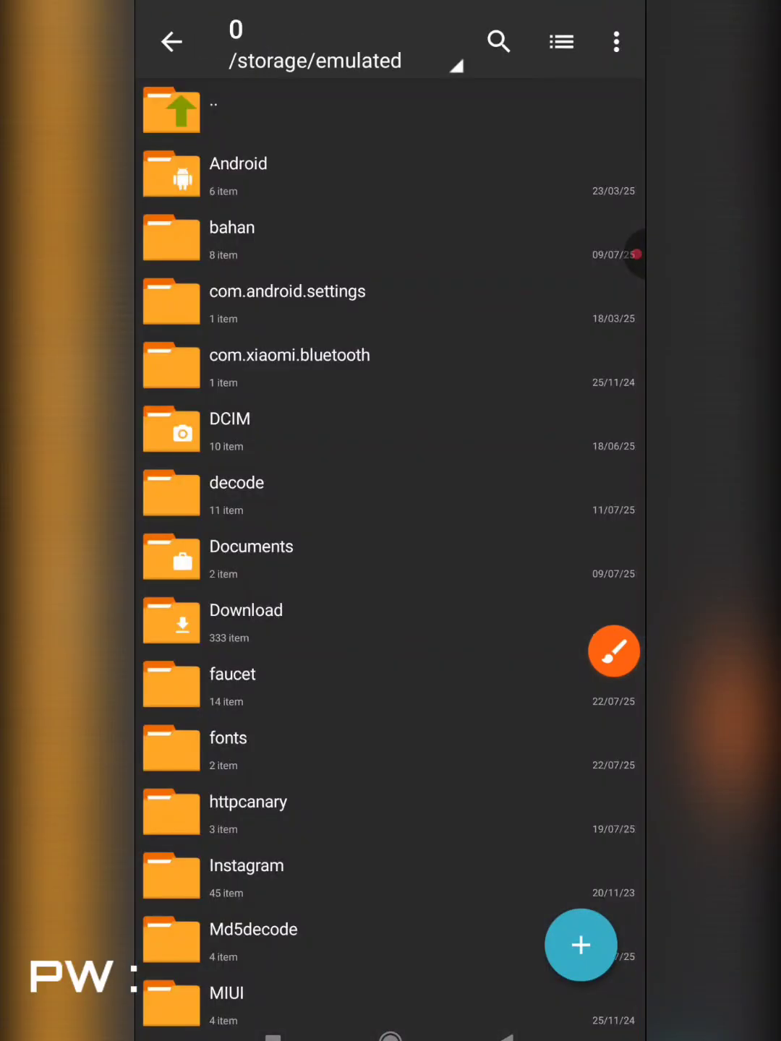
scroll("down", 3)
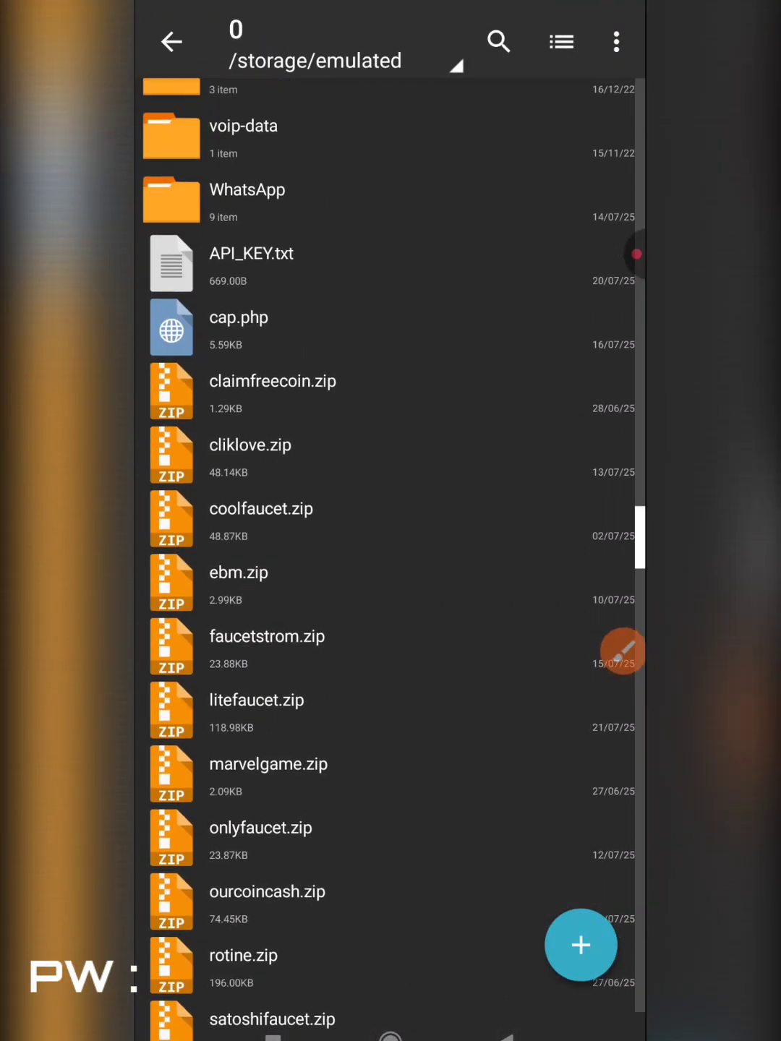
left_click(620, 651)
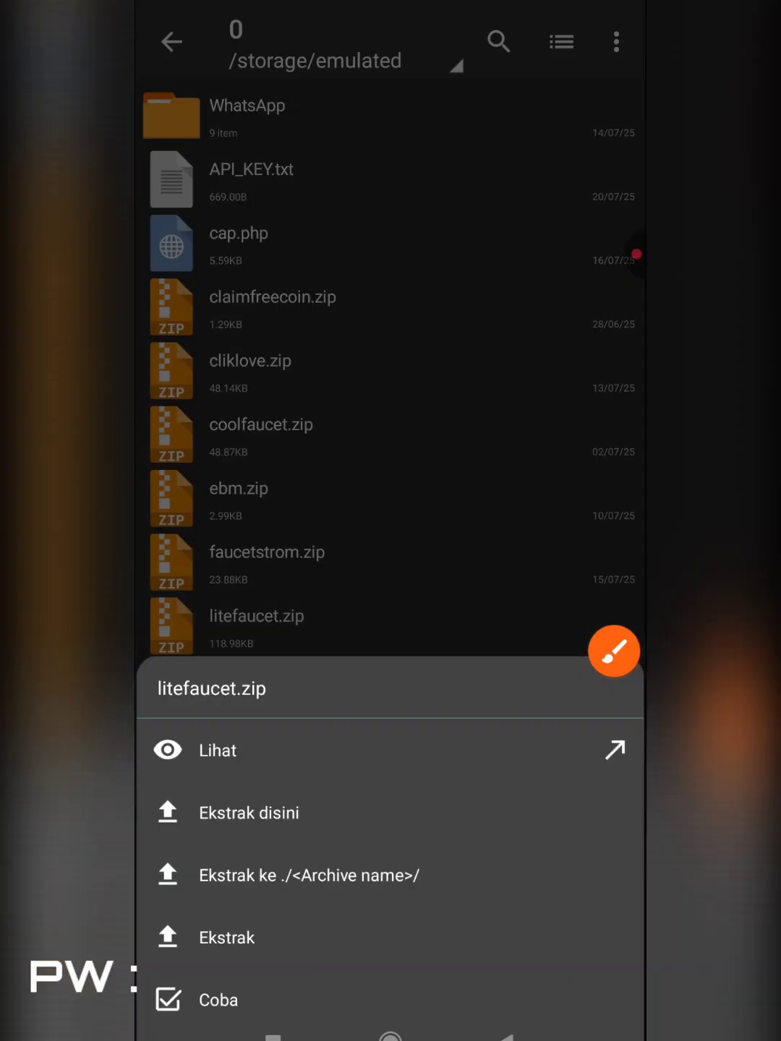
left_click(613, 650)
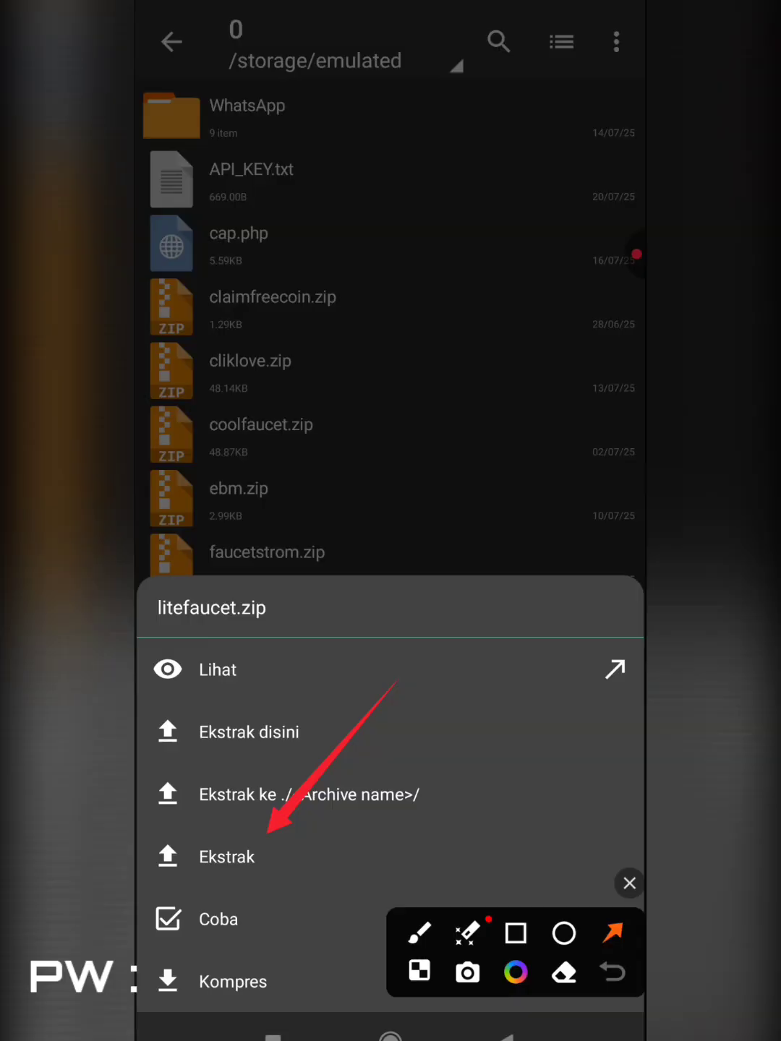
left_click(225, 856)
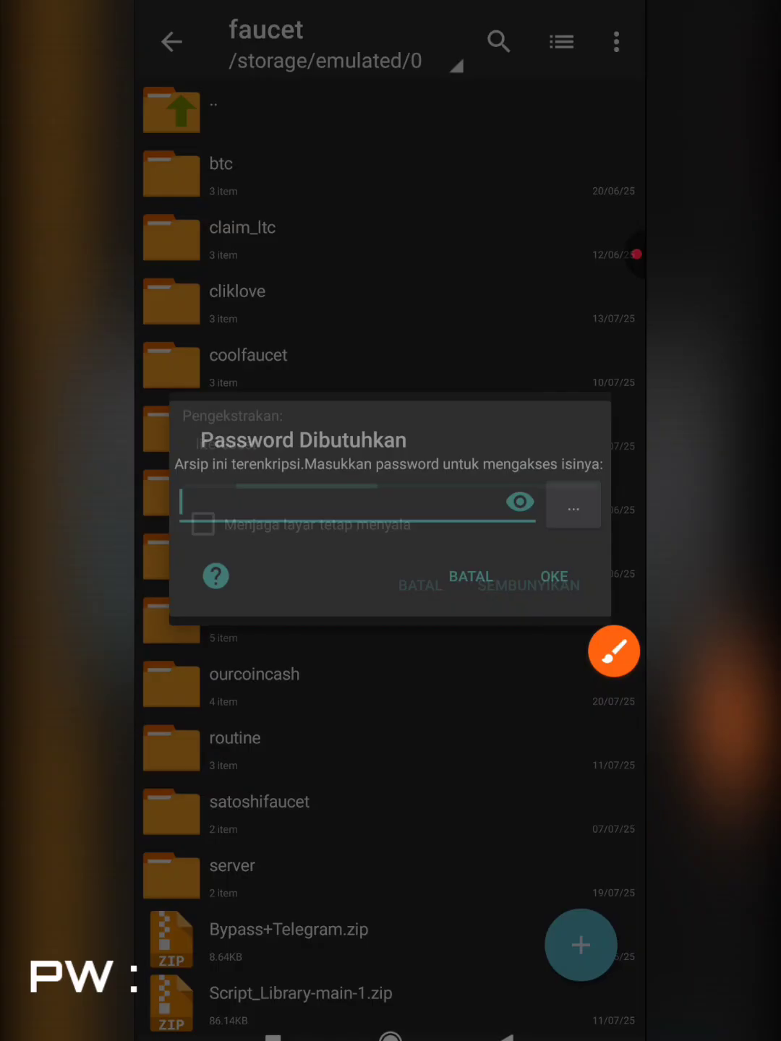
Enter the archive password, finish extraction and return to the Alat folder.
left_click(347, 503)
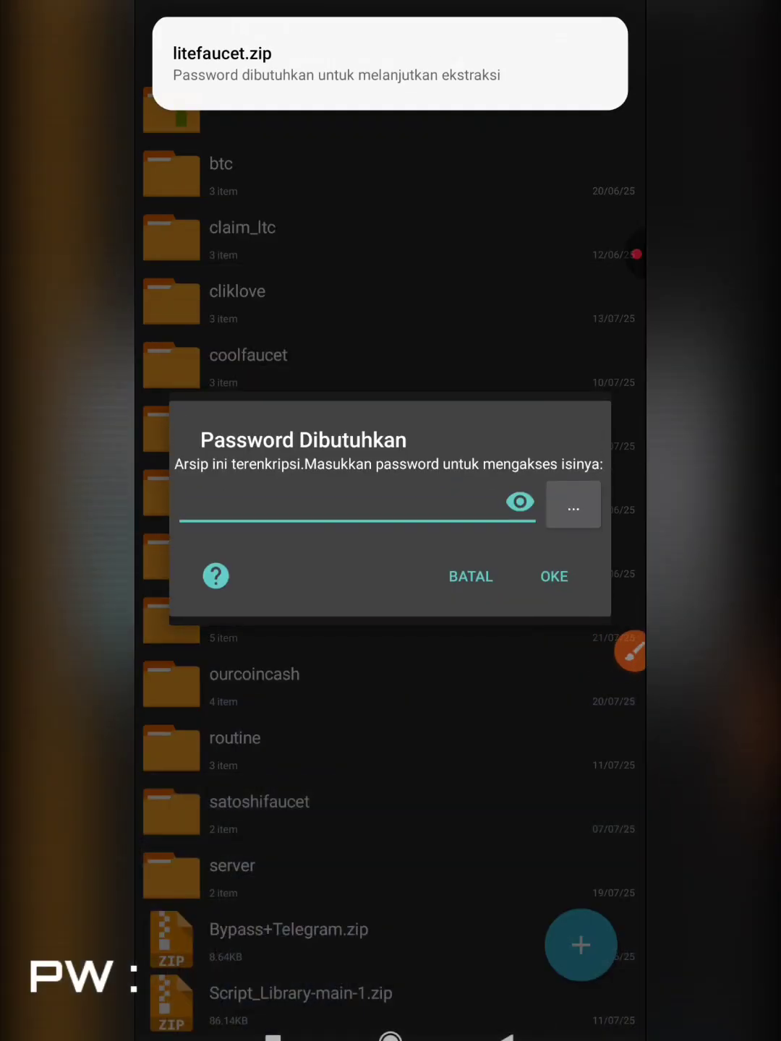
type("password")
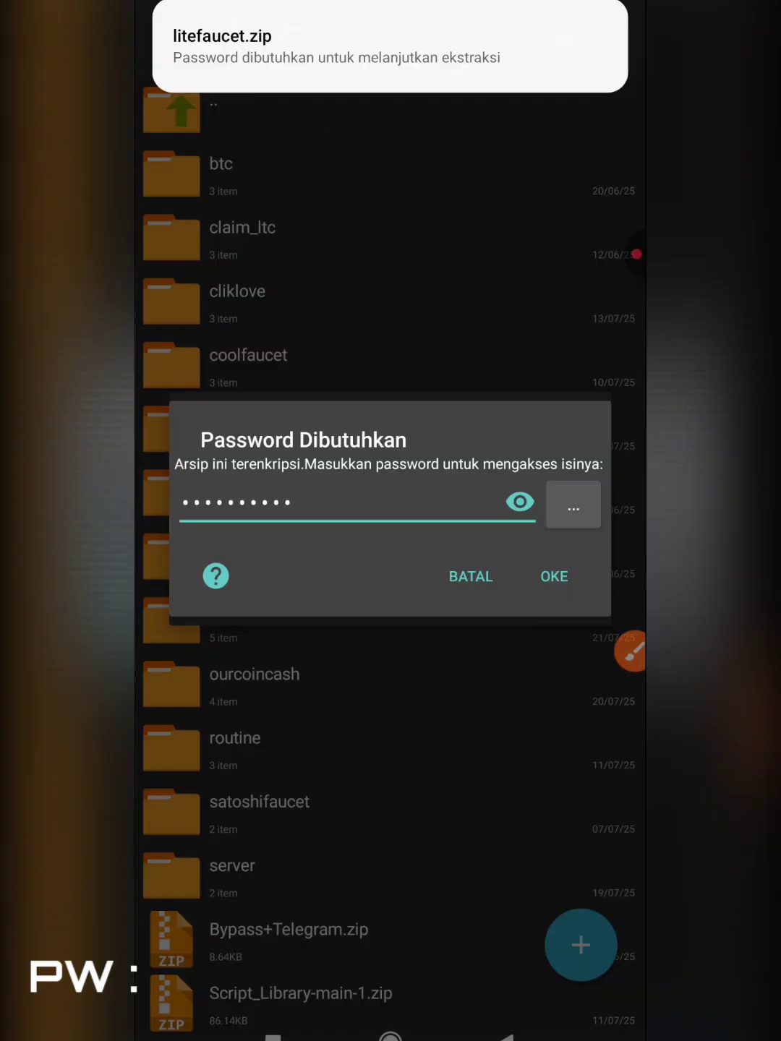
left_click(552, 575)
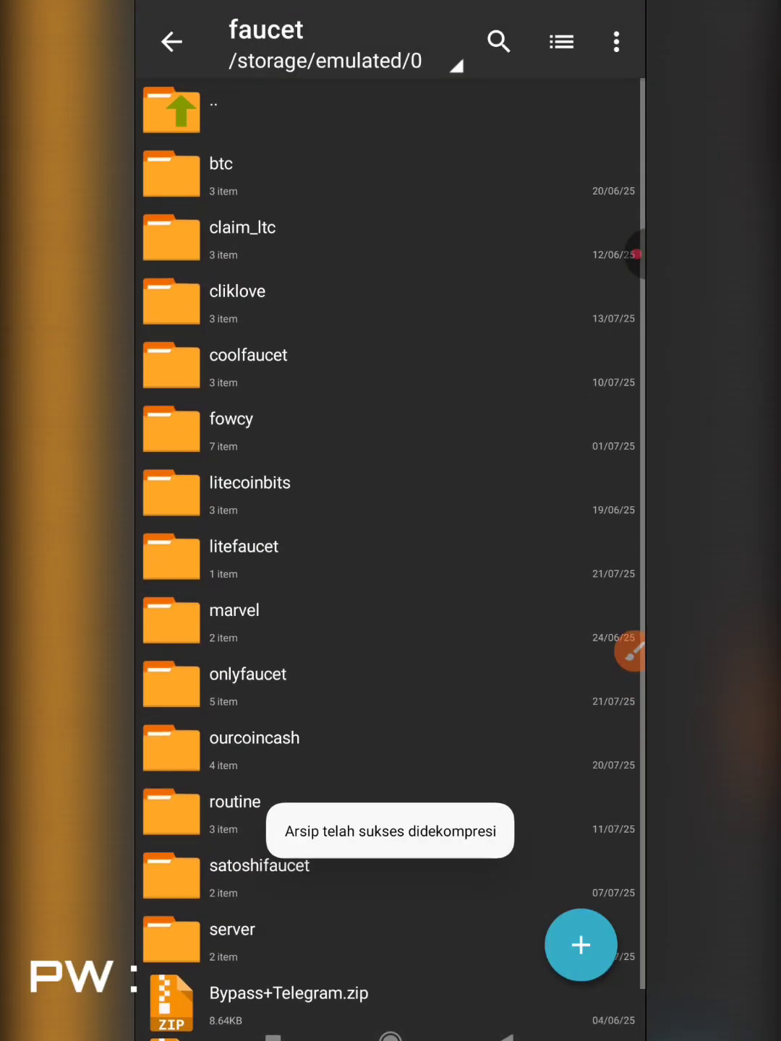
left_click(625, 651)
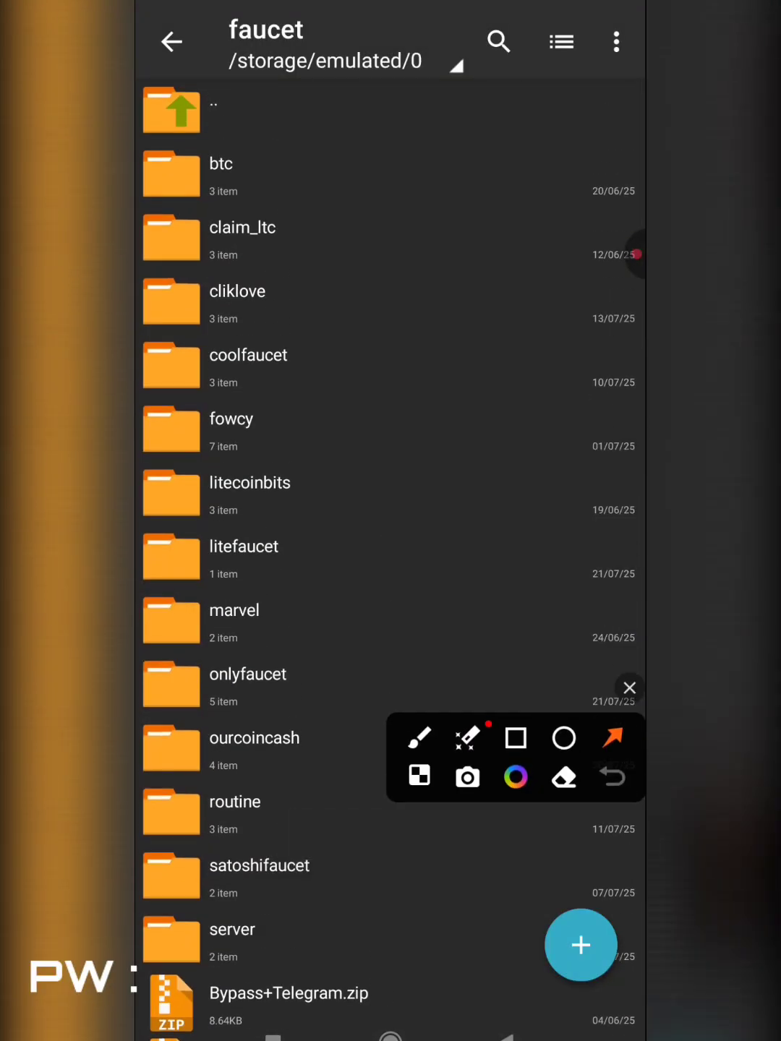
left_click(627, 688)
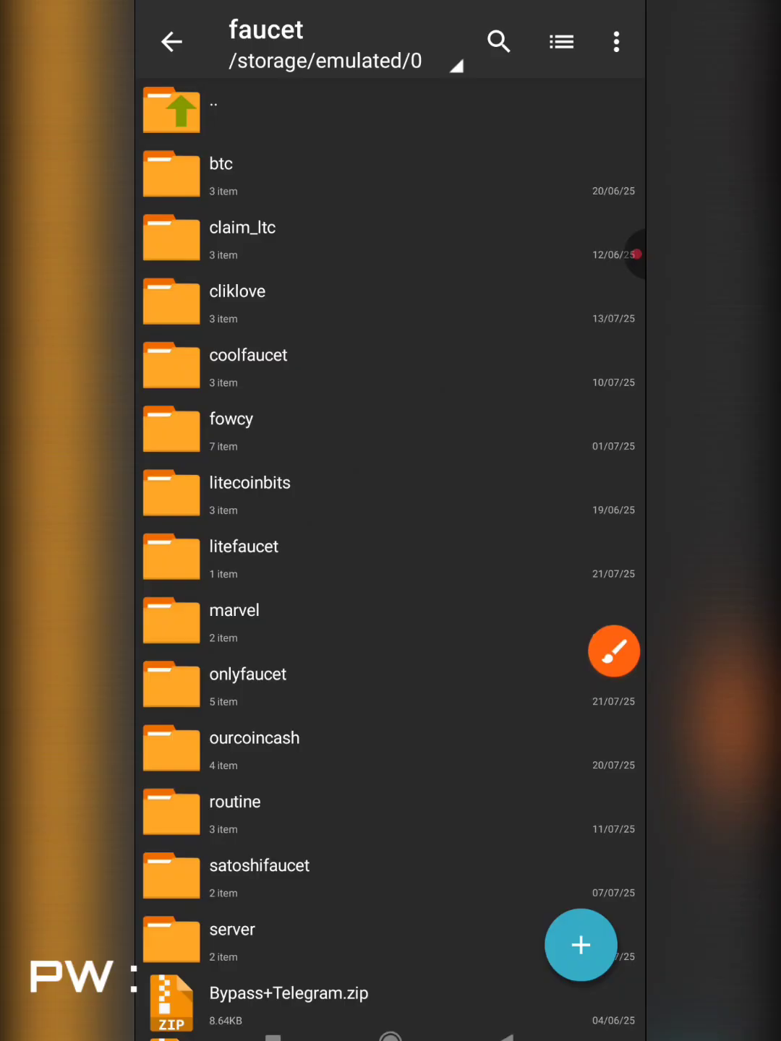
left_click(171, 110)
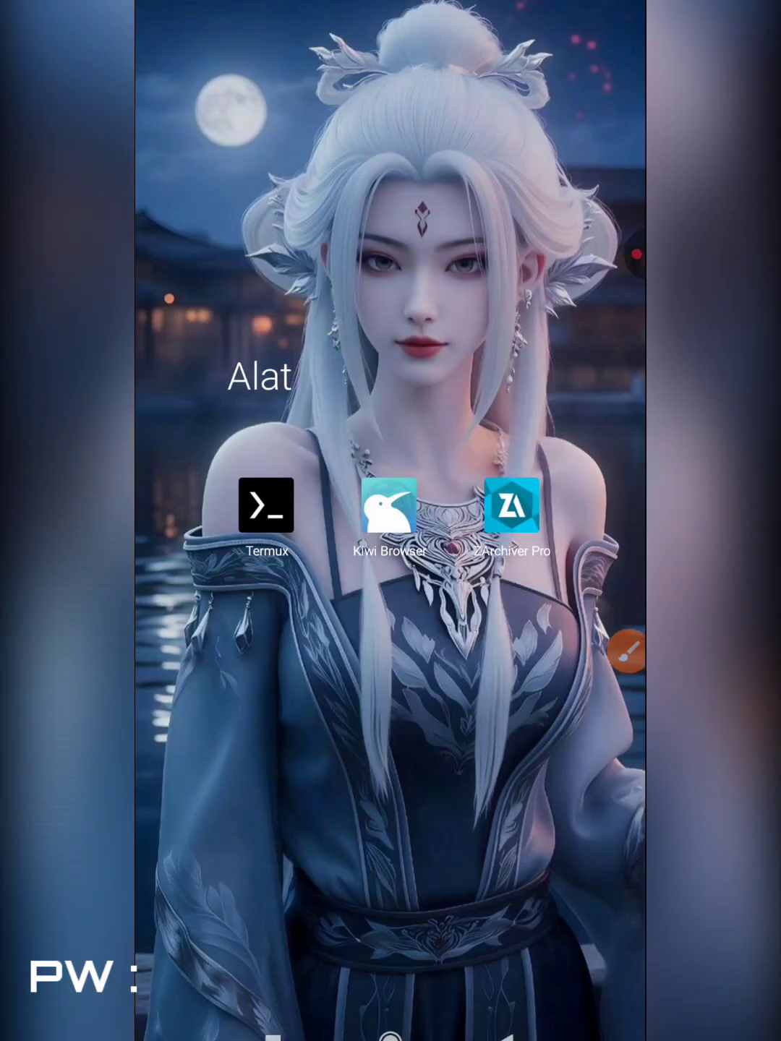
In Termux run pkg update && pkg upgrade to refresh the packages.
left_click(636, 664)
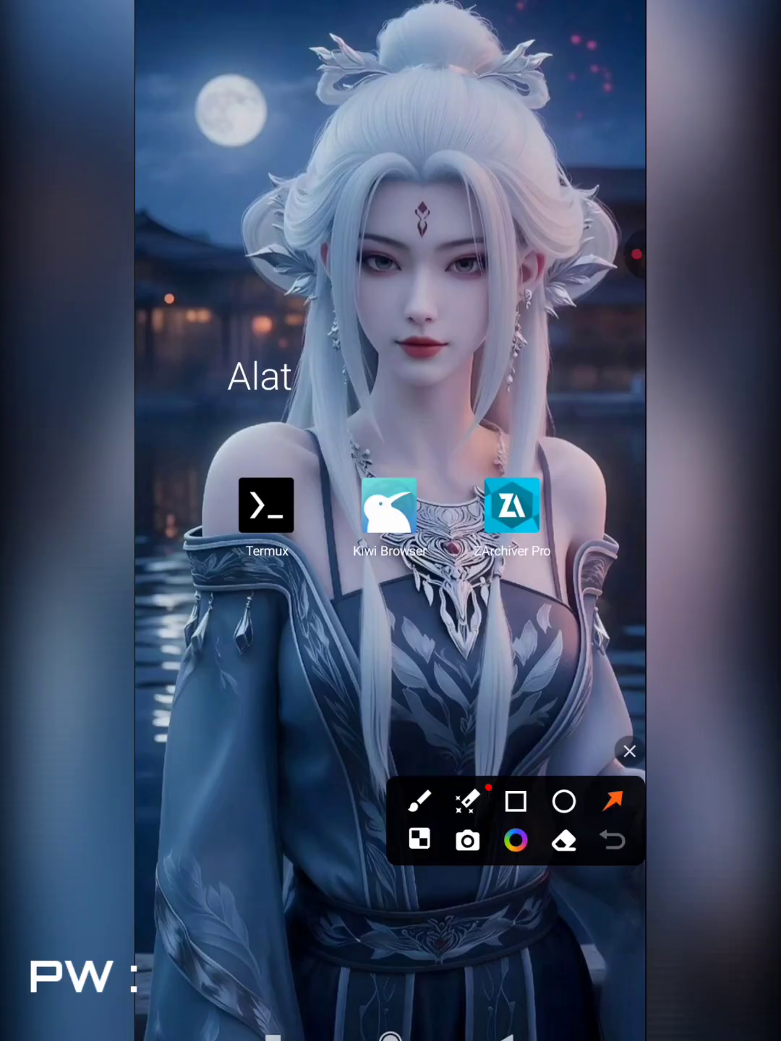
left_click(628, 752)
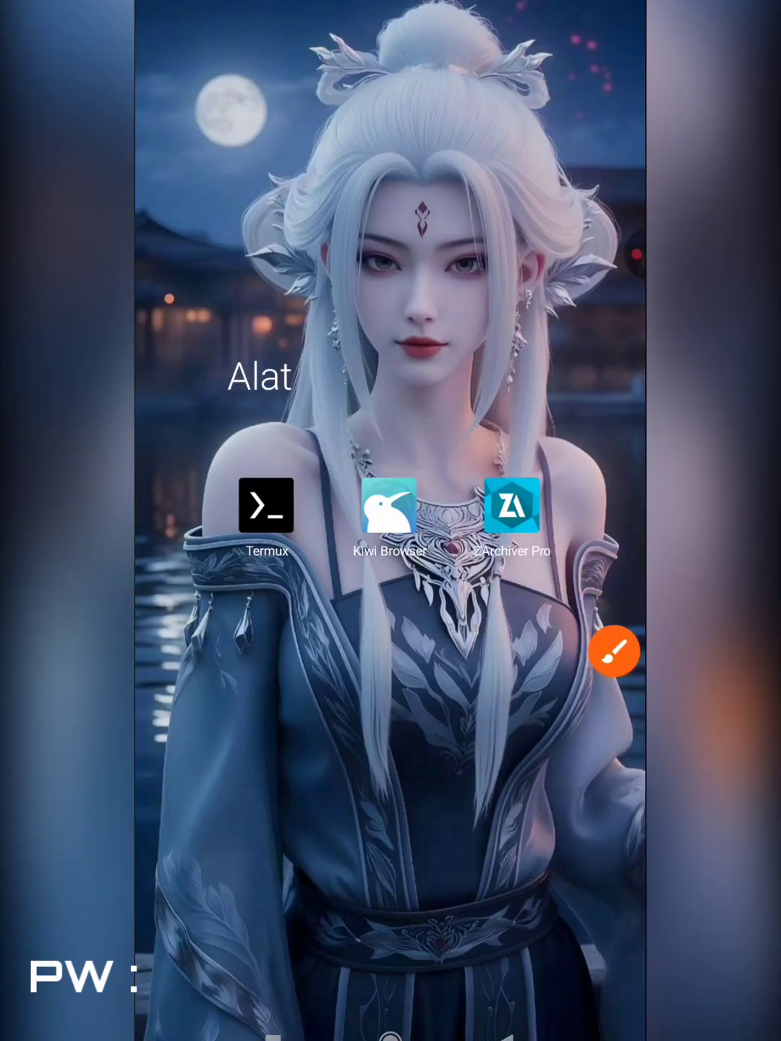
left_click(266, 506)
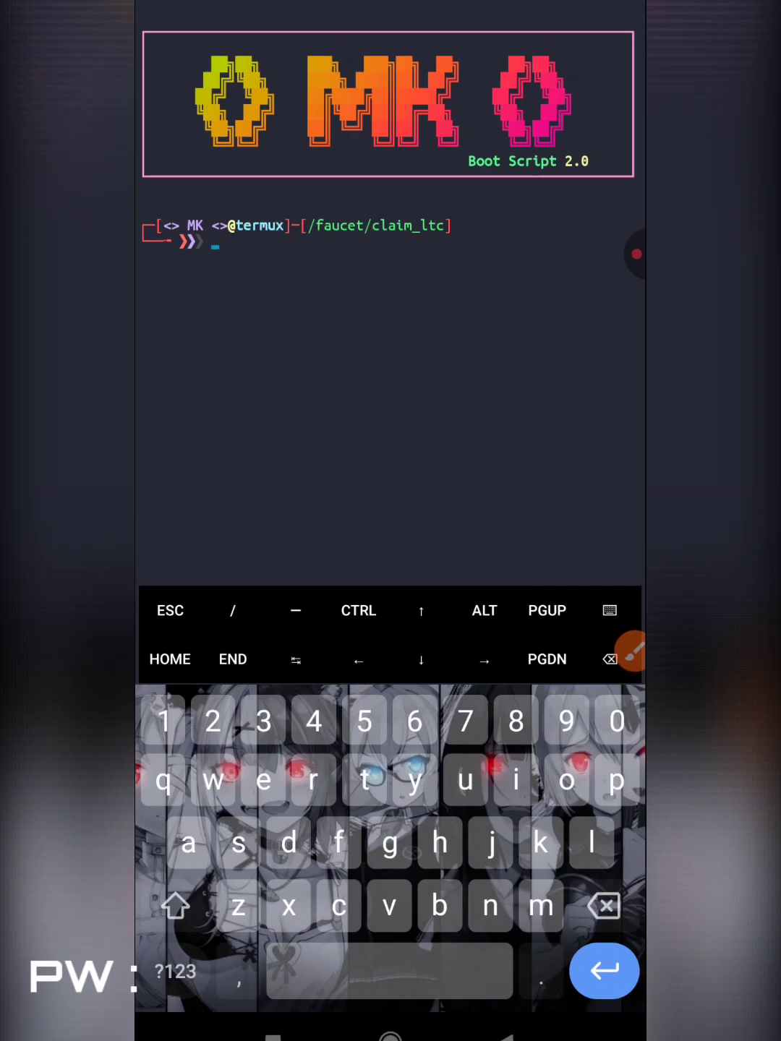
type("pkg update && pkg upgrade")
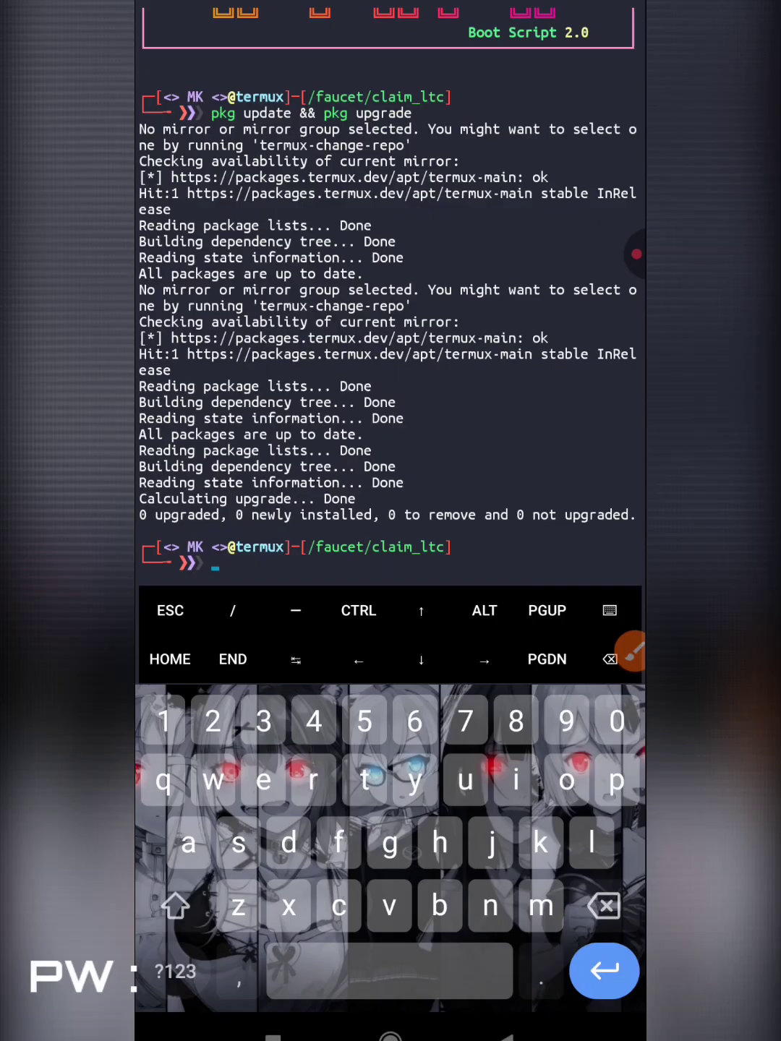
Change into the litefaucet folder and run php bot.php to reach its password prompt.
type("cd claim_ltc")
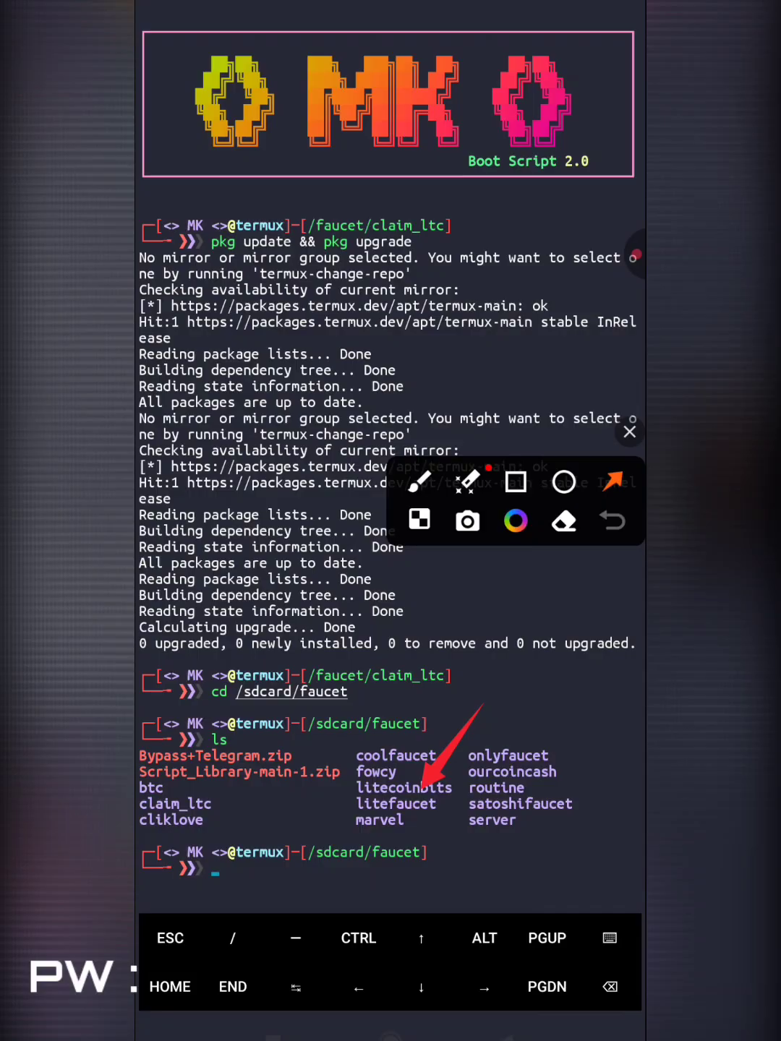
left_click(629, 430)
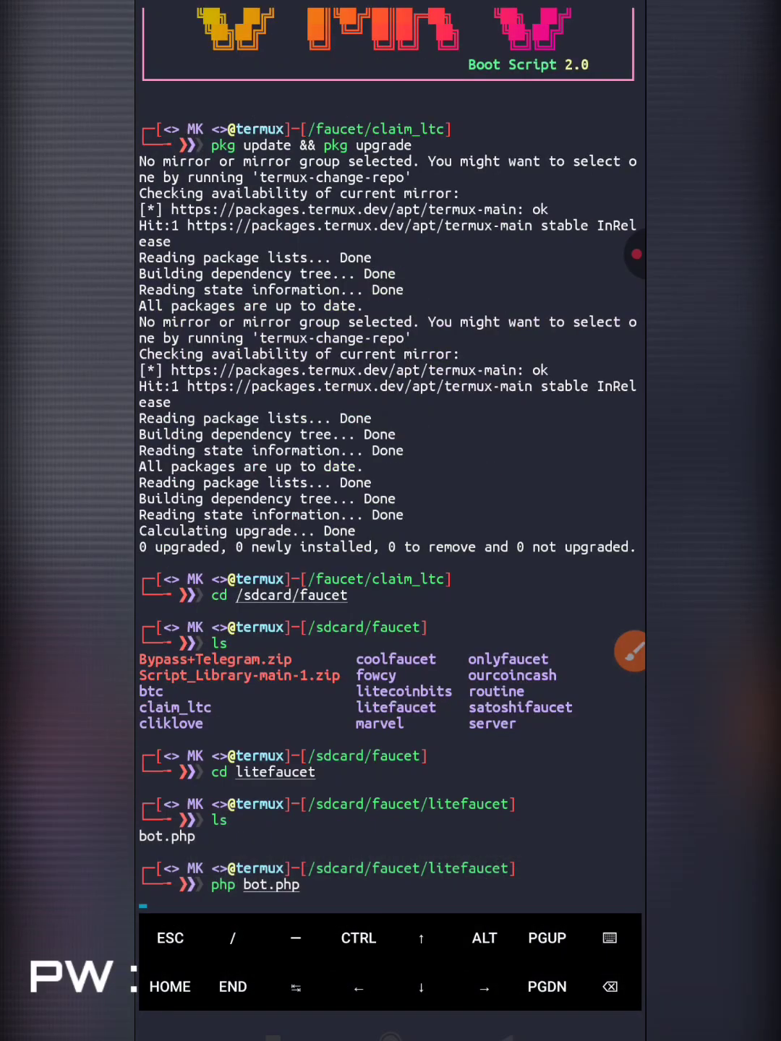
key("Return")
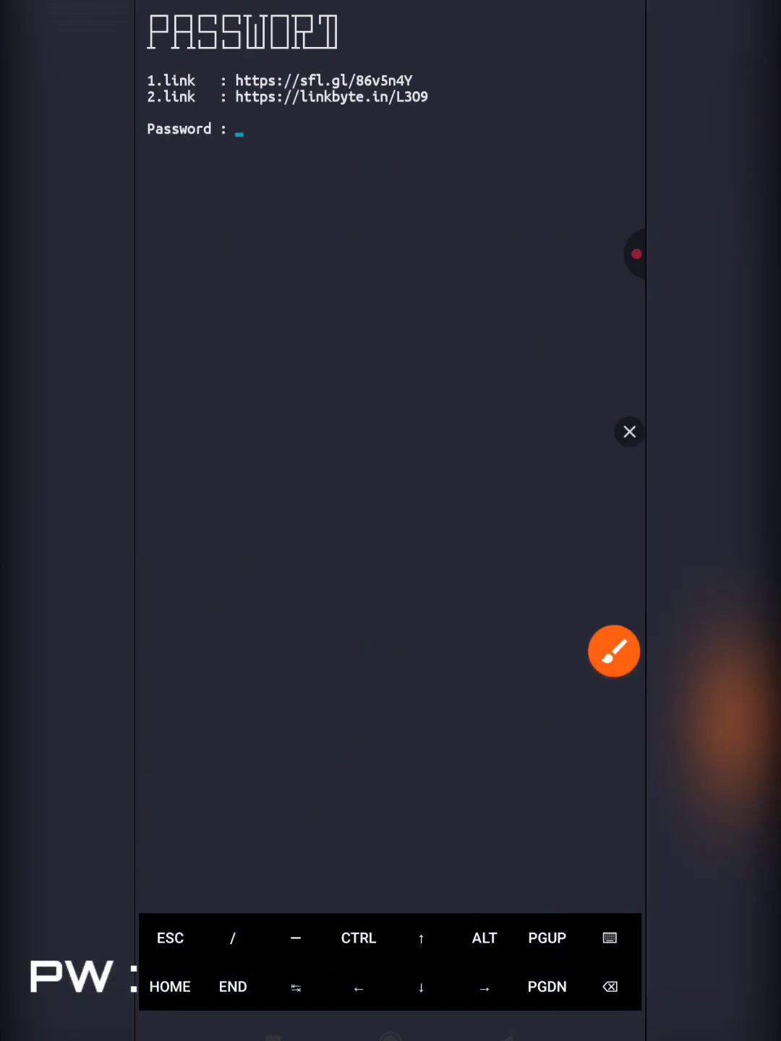
left_click(613, 650)
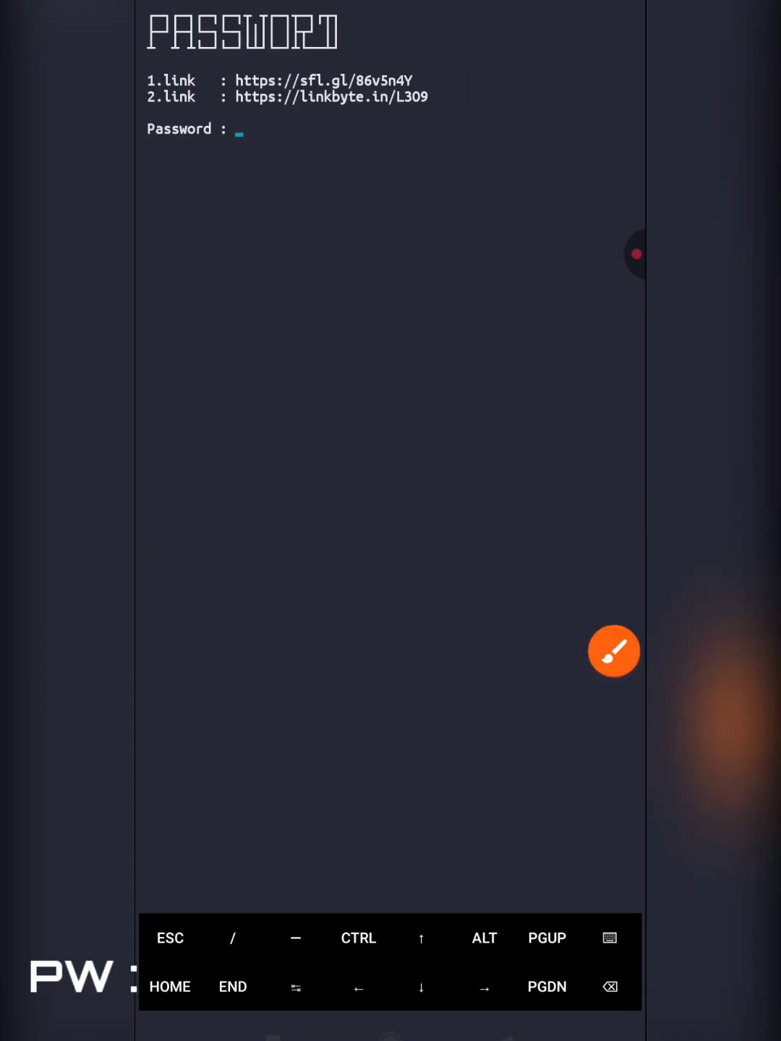
double_click(325, 81)
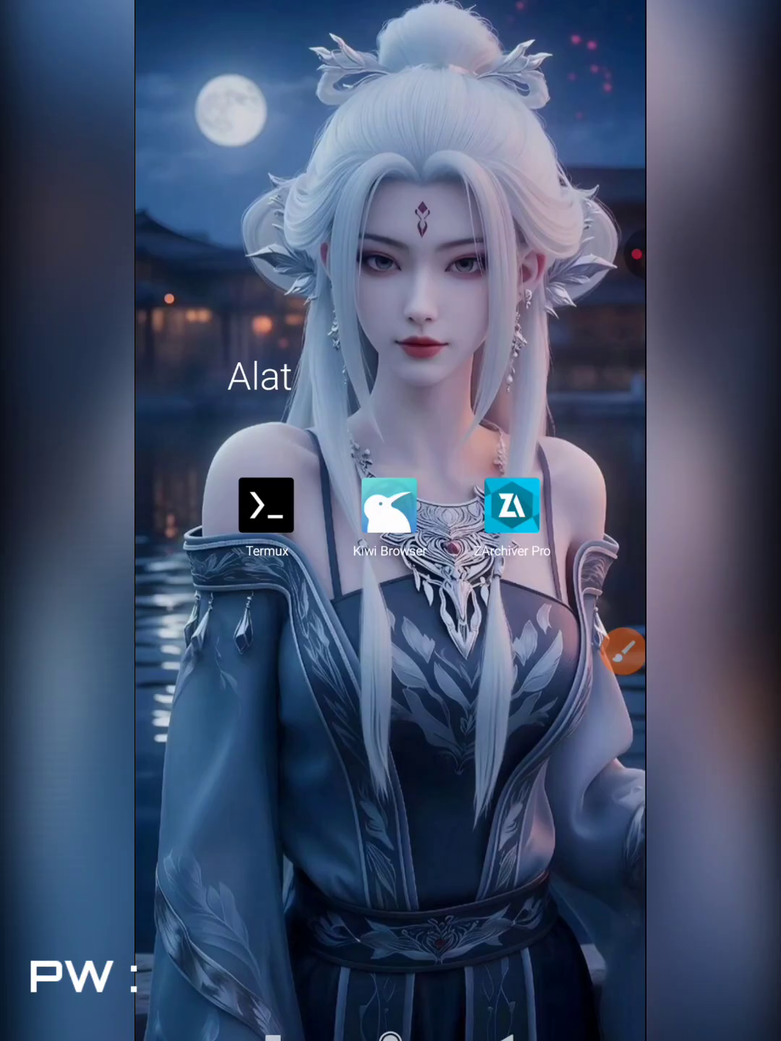
In Kiwi Browser load the sfl.gl shortlink and pass its wait pages to the SafelinkU redirect.
left_click(624, 651)
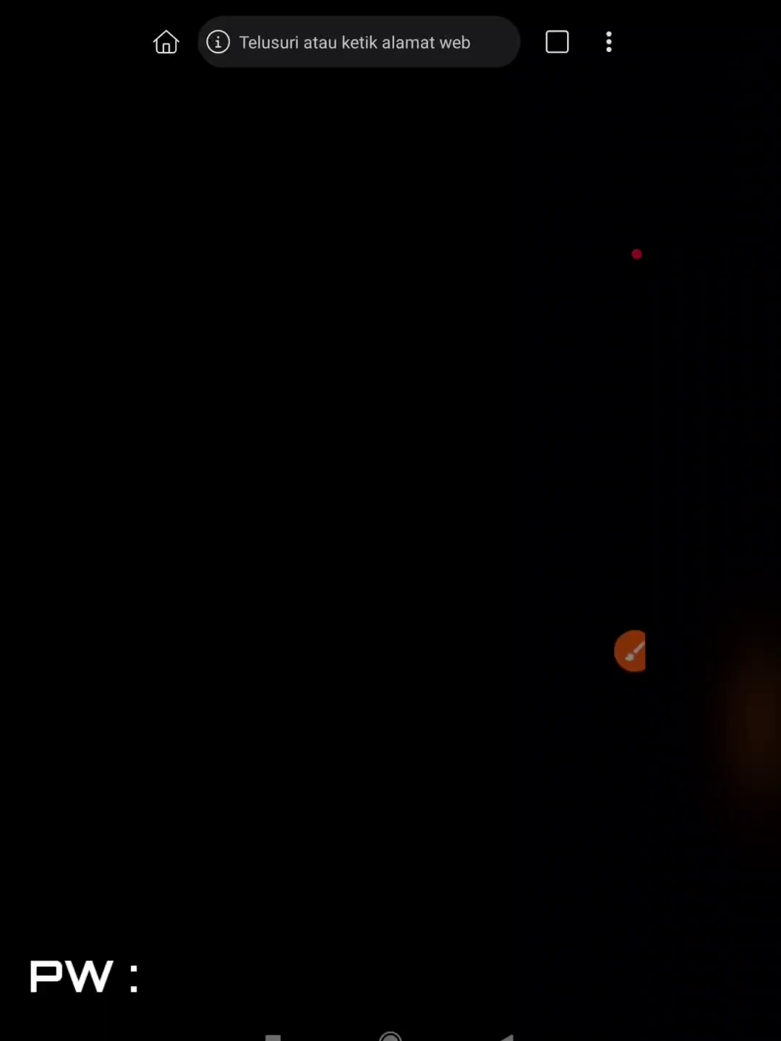
left_click(357, 40)
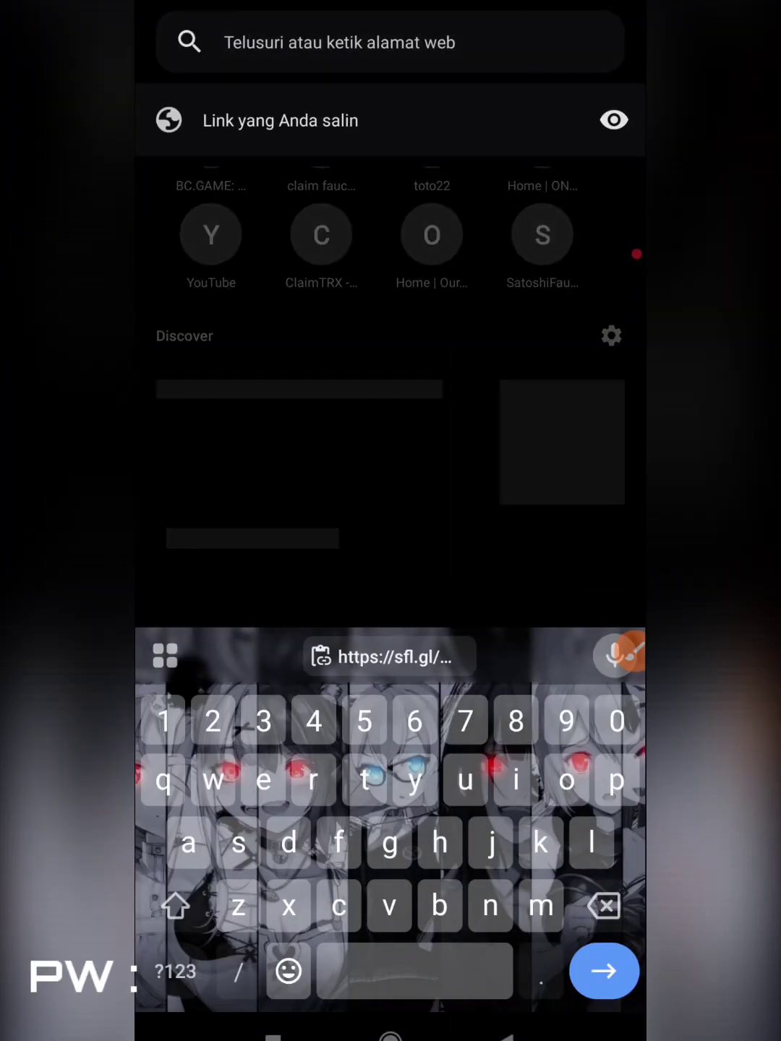
left_click(604, 970)
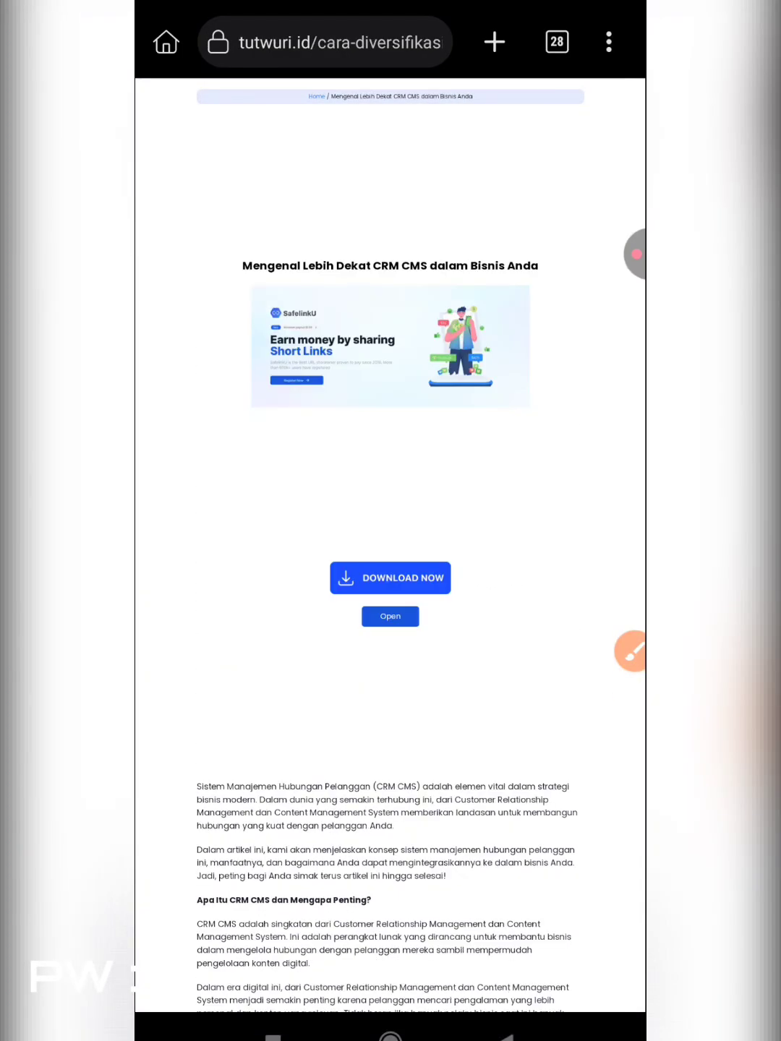
left_click(390, 616)
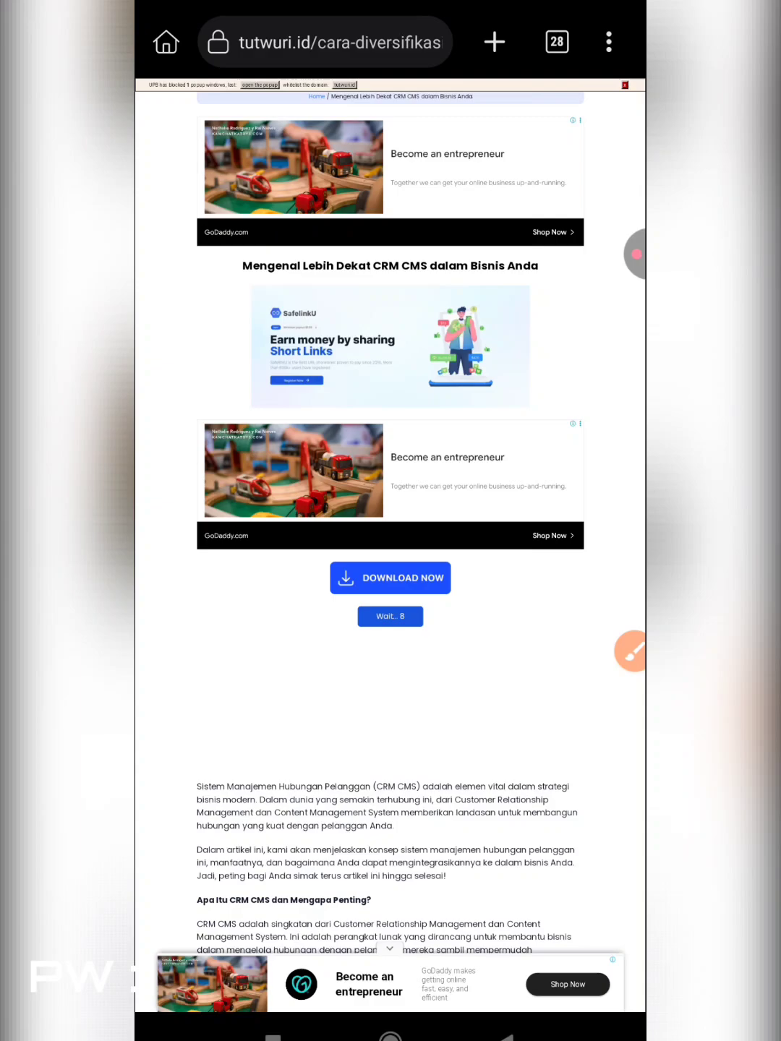
left_click(390, 577)
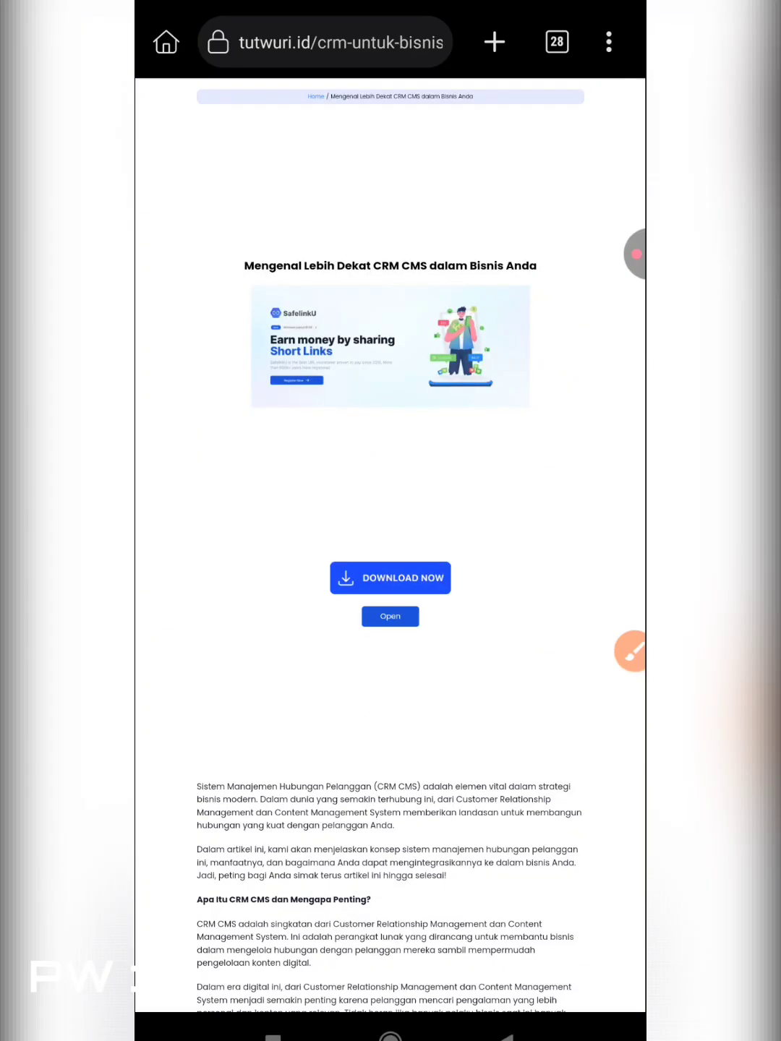
left_click(390, 616)
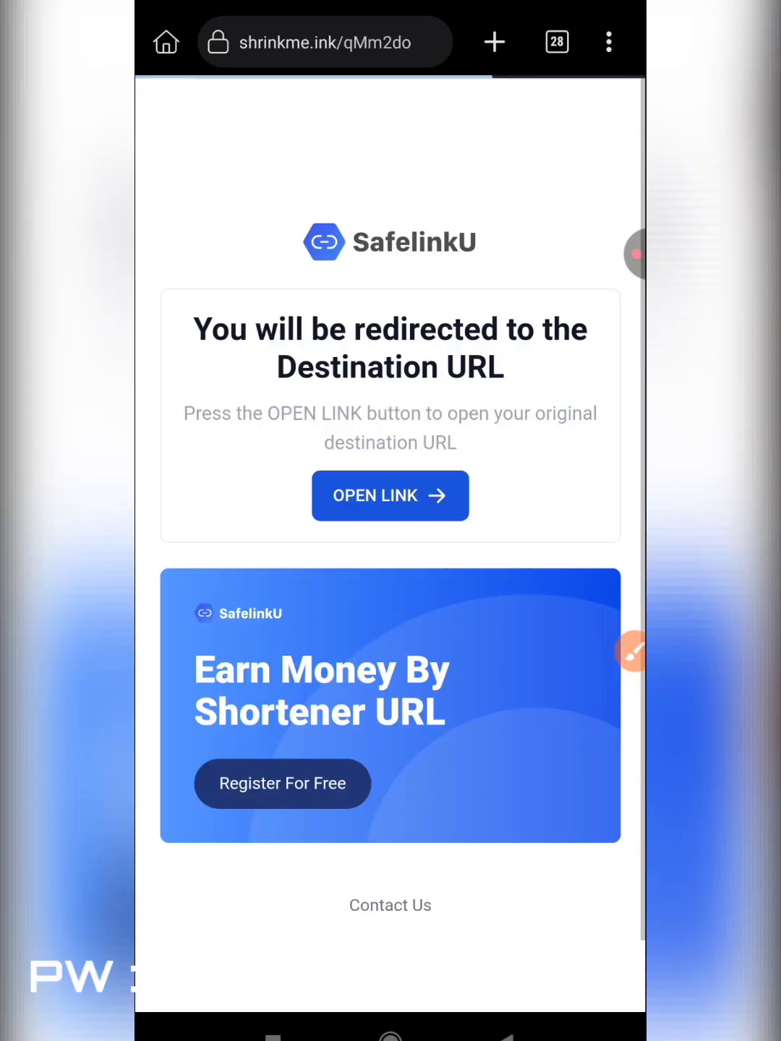
left_click(391, 494)
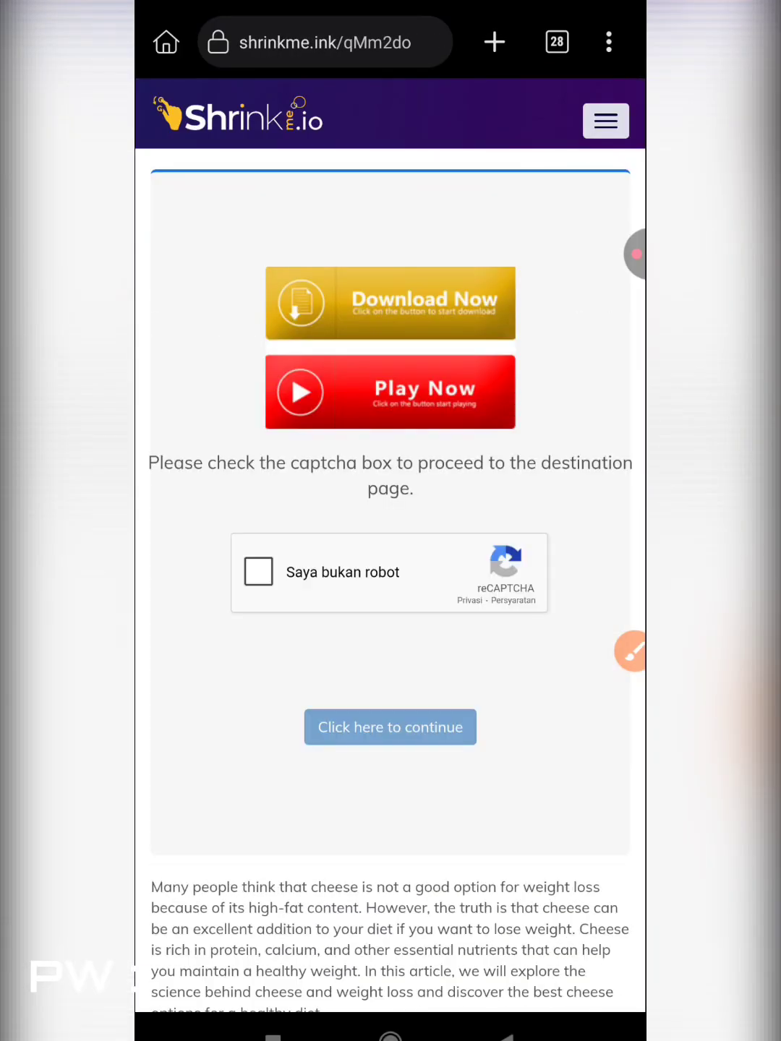
Pass the reCAPTCHA, Click To Verify and Continue pages to reach the ready password link.
left_click(258, 571)
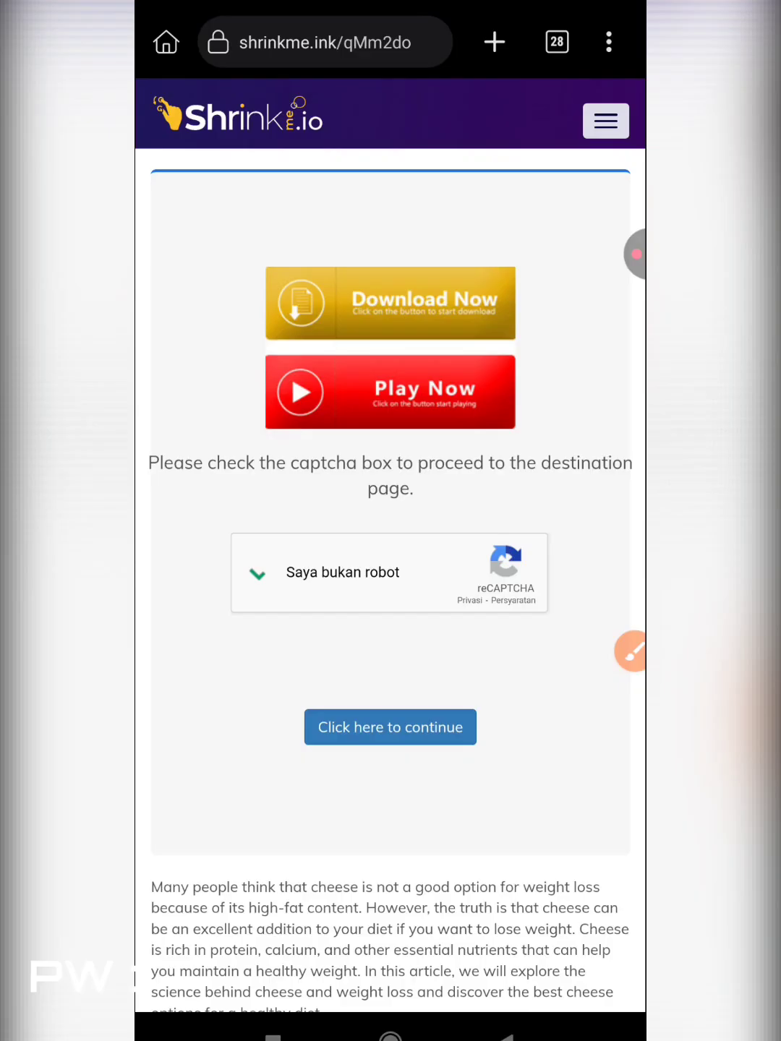
left_click(264, 573)
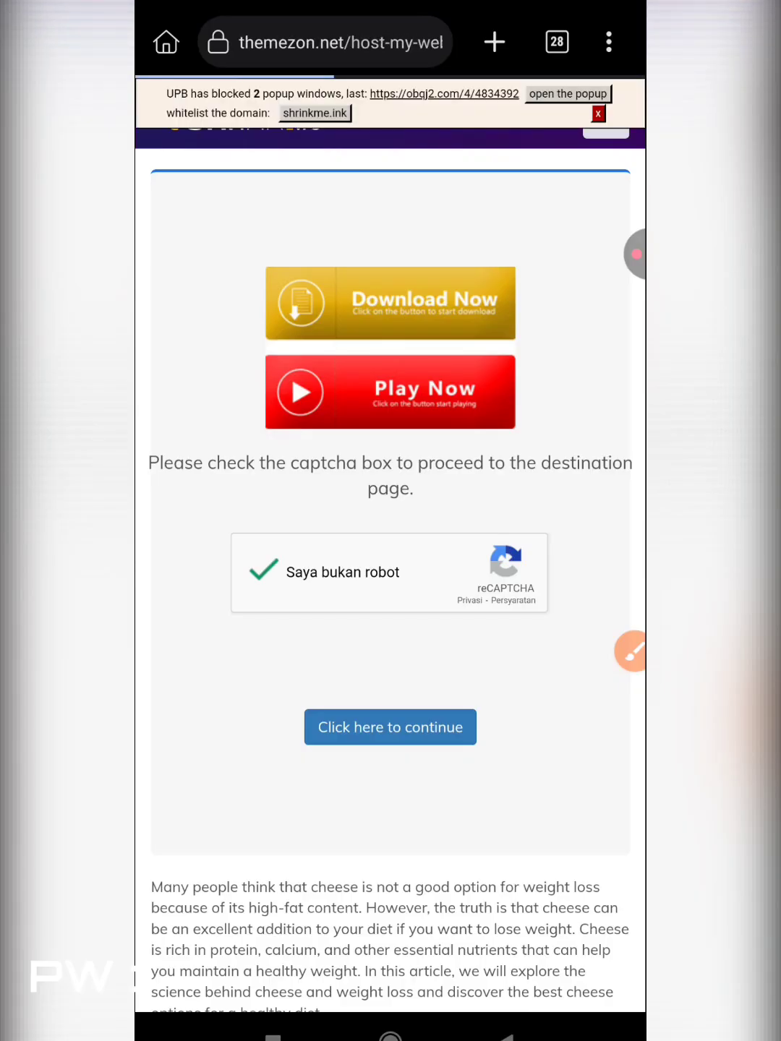
left_click(391, 726)
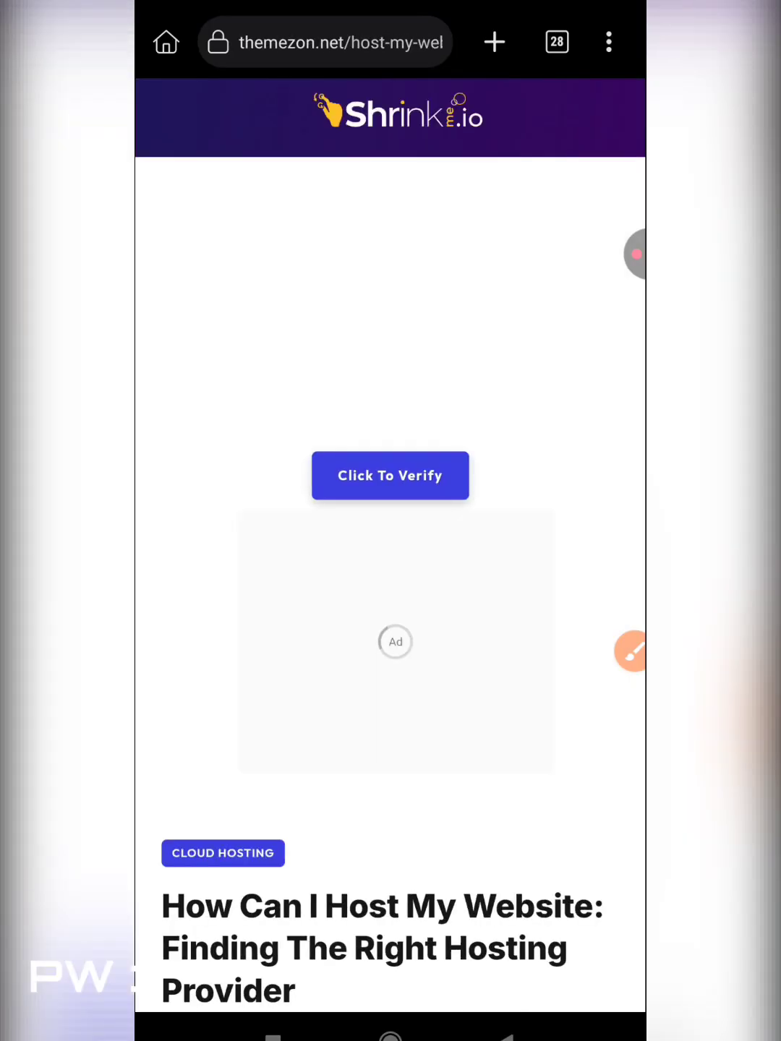
left_click(390, 474)
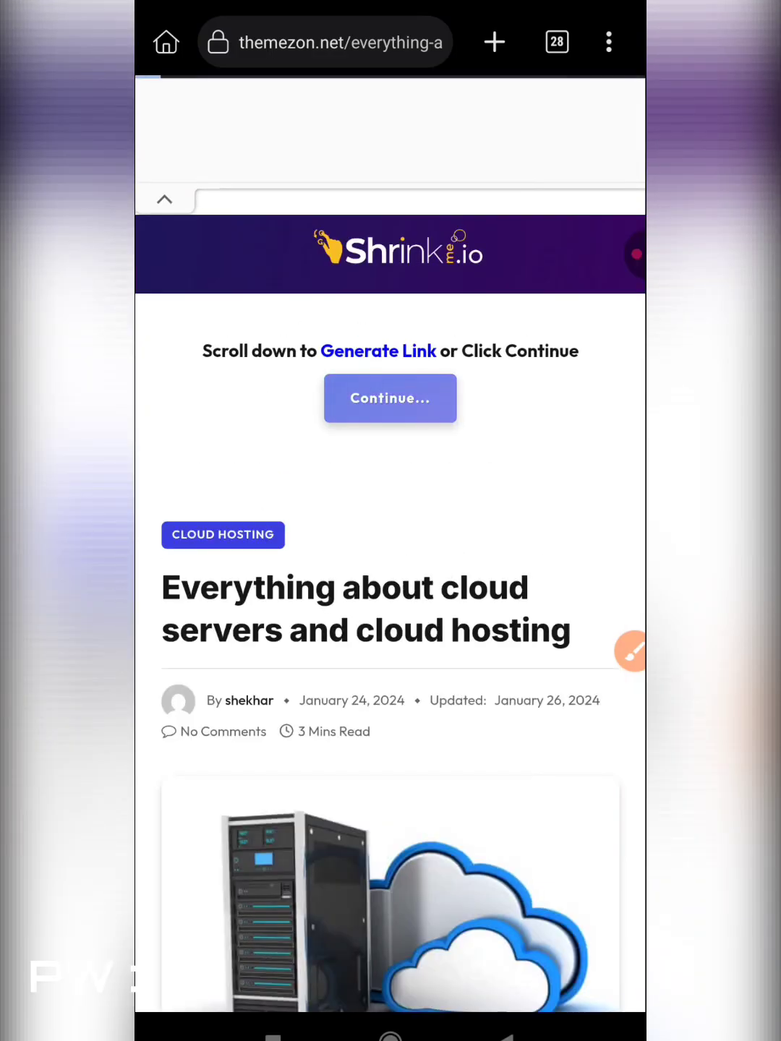
left_click(391, 399)
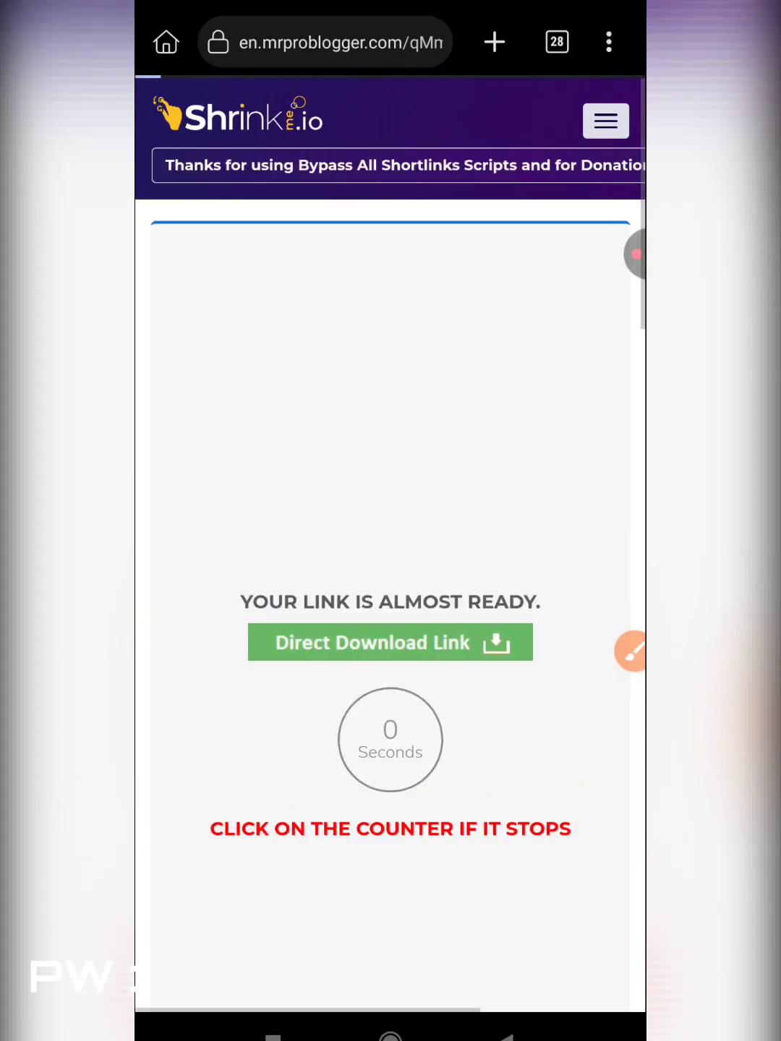
left_click(390, 642)
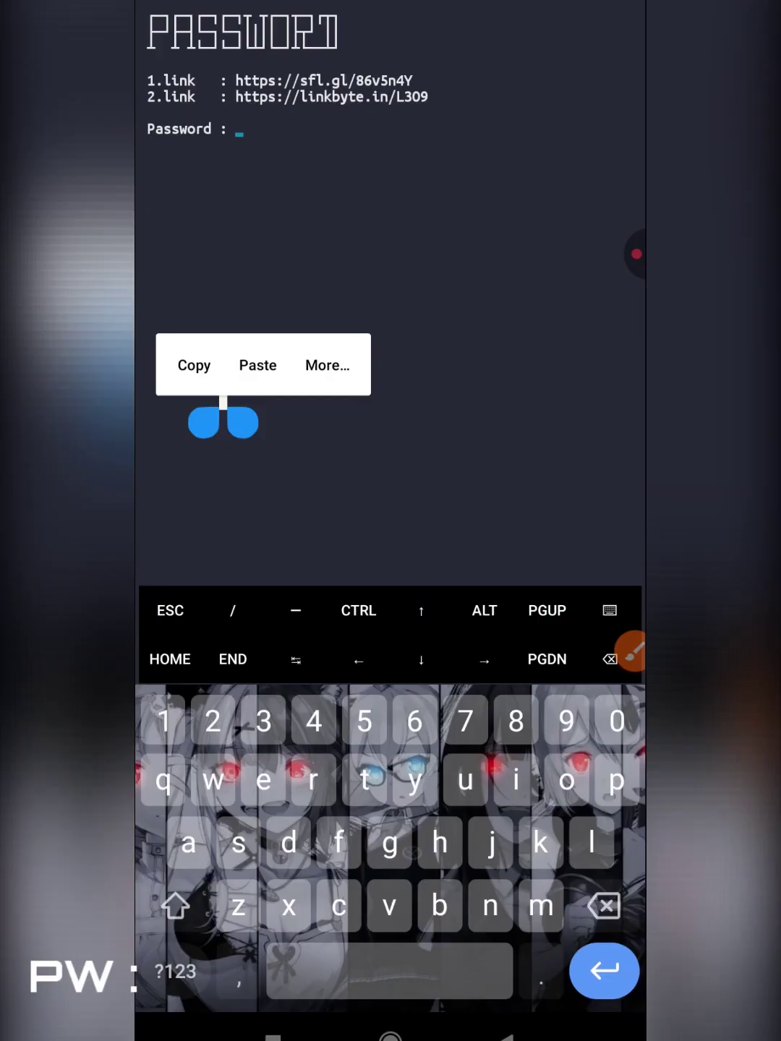
Paste the password into the bot prompt so it asks for the cookie, then go Home.
left_click(257, 364)
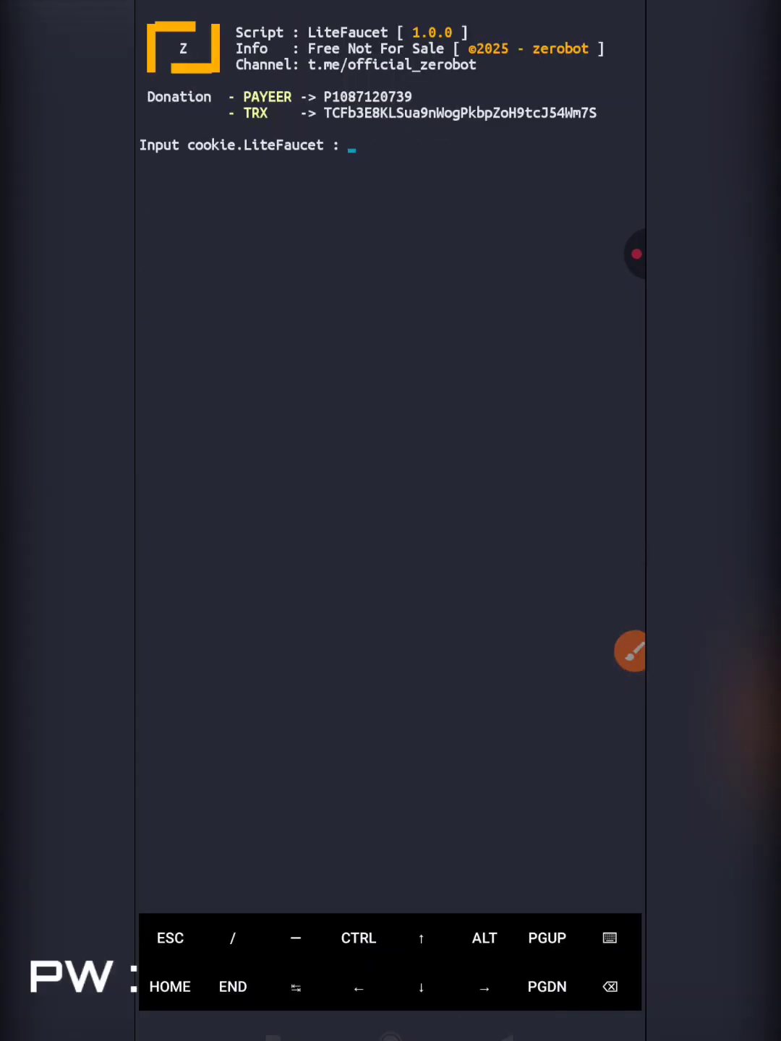
left_click(627, 651)
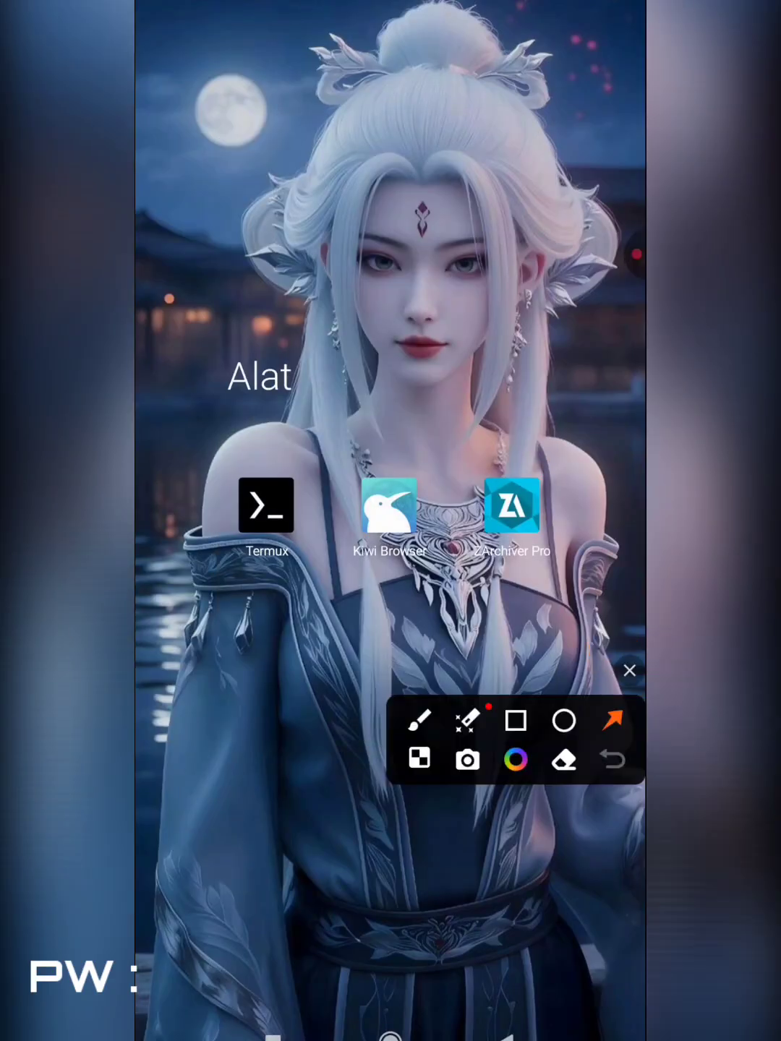
left_click(627, 670)
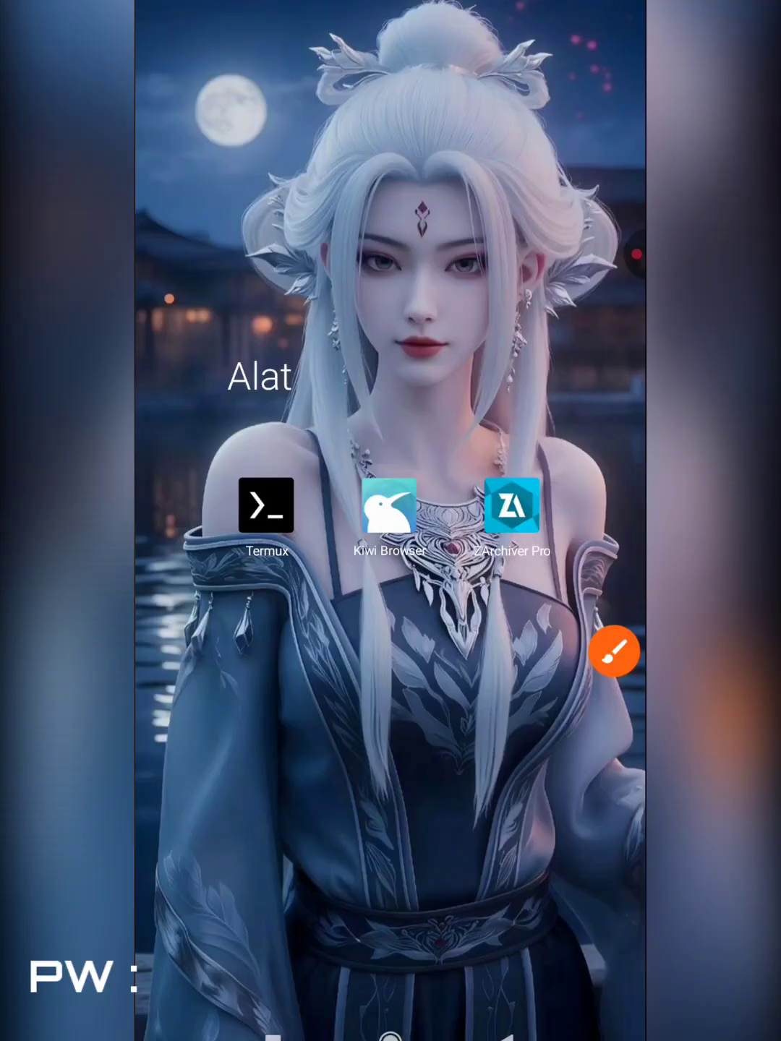
Log in at litefaucet.in/login and reach the dashboard showing 0 Token.
left_click(389, 507)
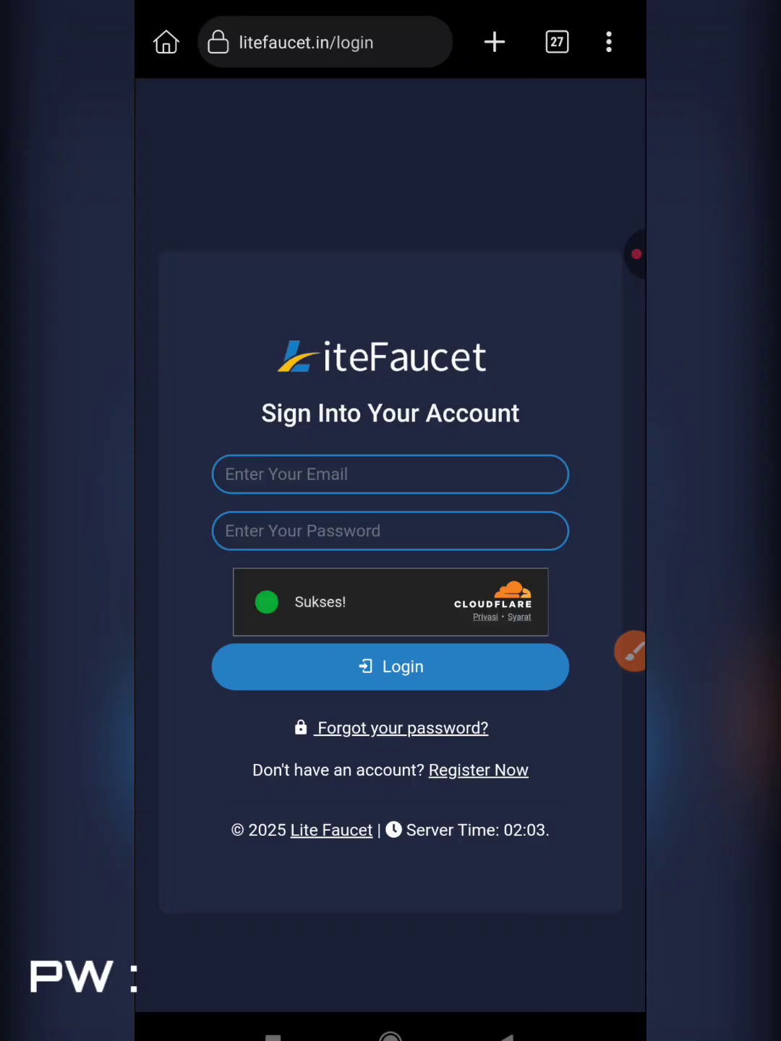
left_click(390, 530)
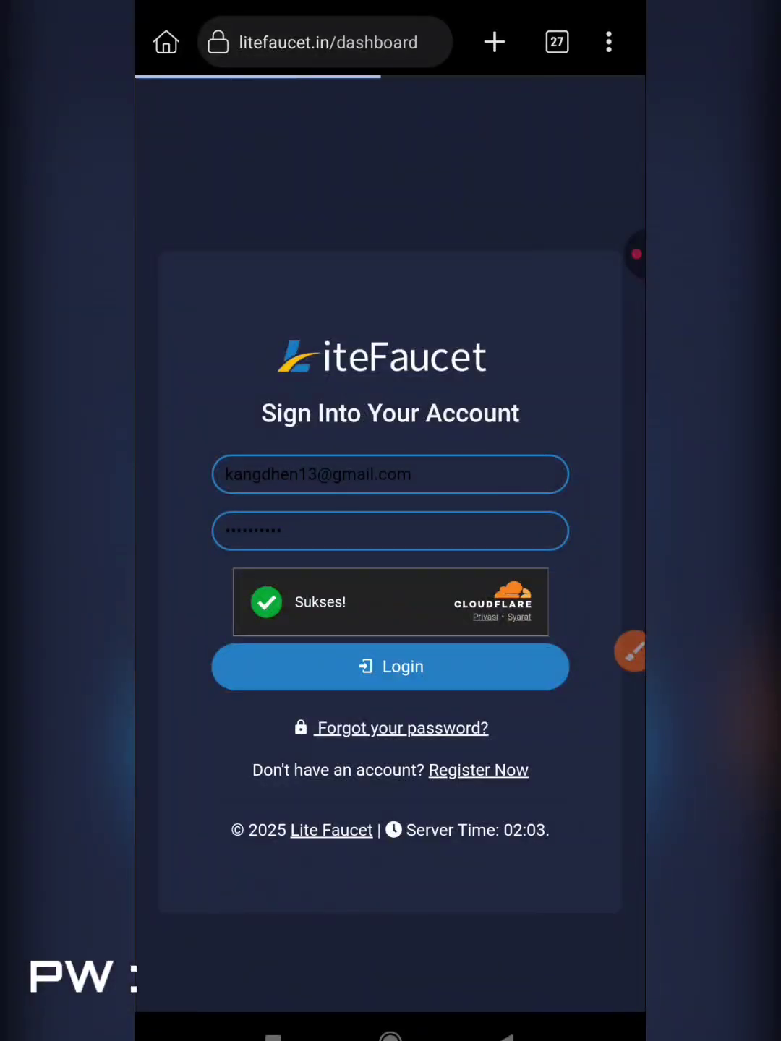
left_click(390, 665)
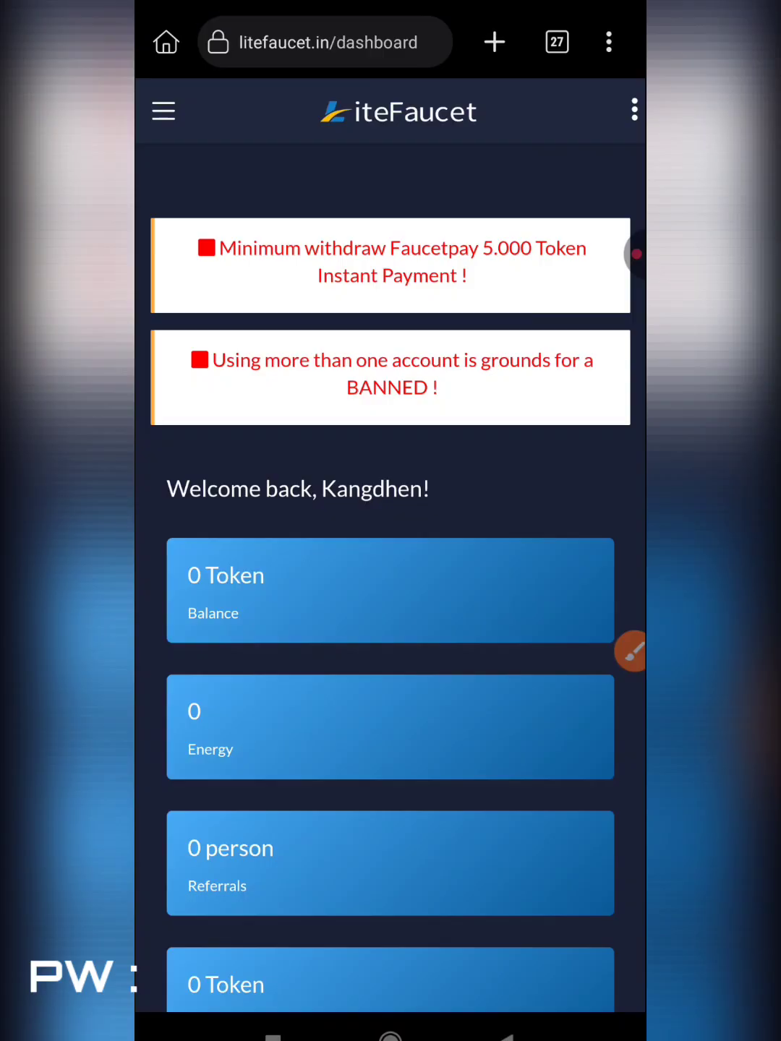
left_click(628, 651)
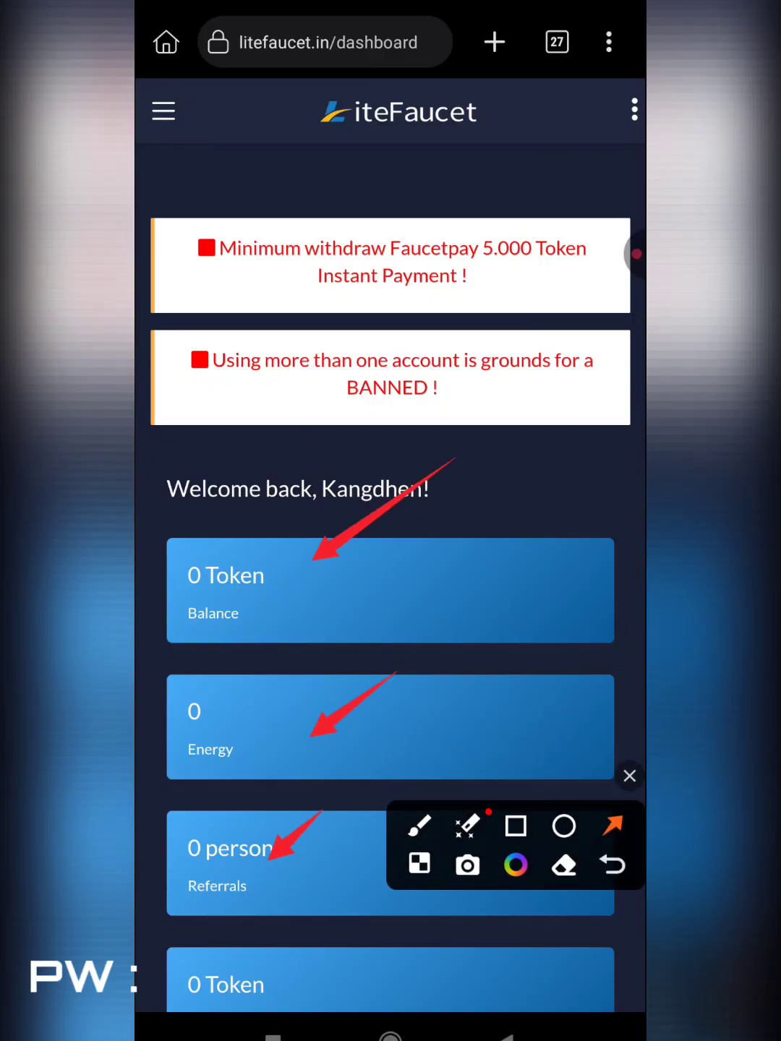
left_click(610, 864)
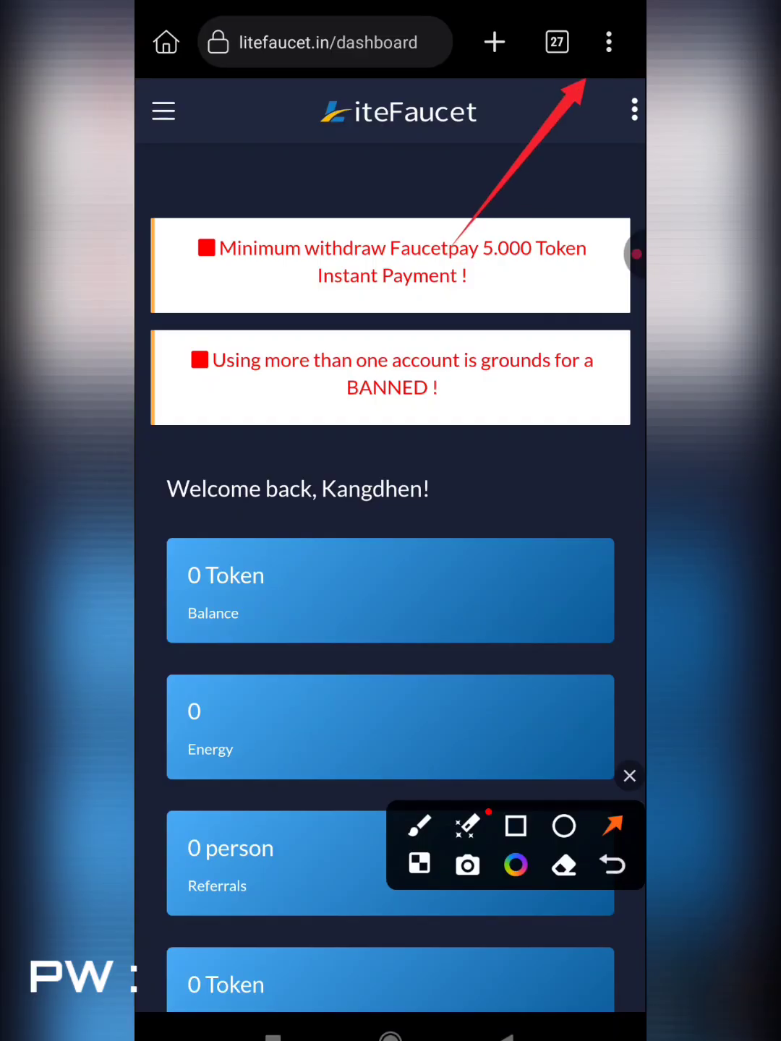
From the three-dot page menu launch the browser's Developer tools.
left_click(608, 40)
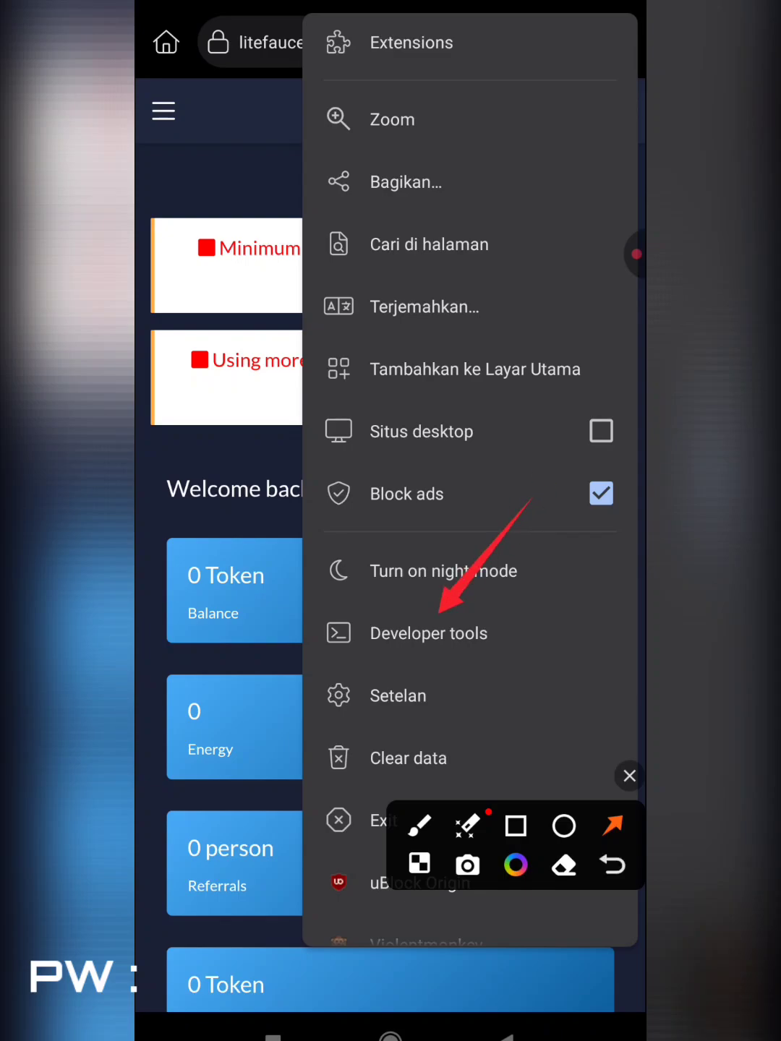
left_click(408, 758)
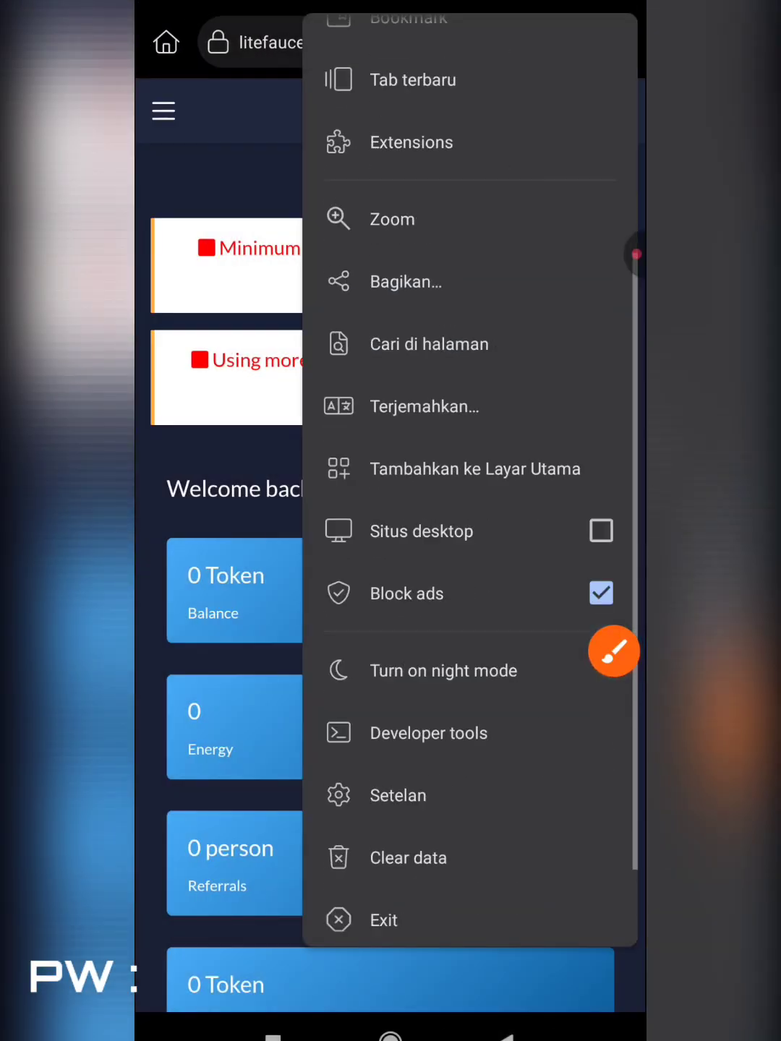
left_click(428, 733)
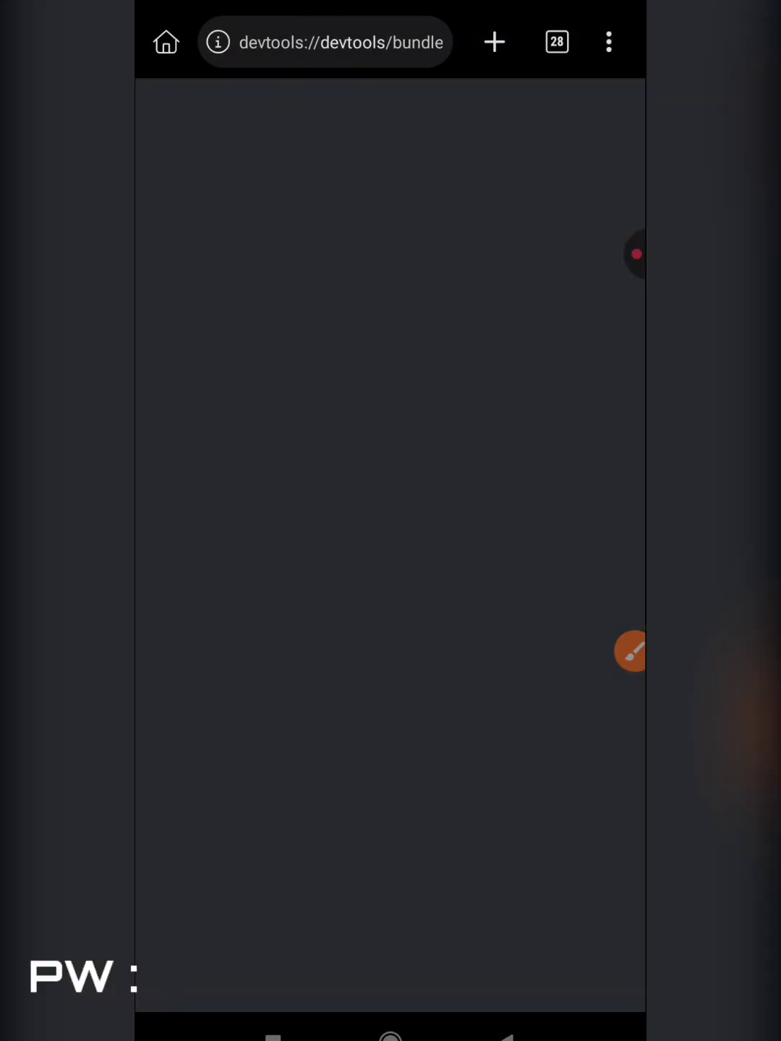
In the DevTools Network tab copy the dashboard request's cookie header for the bot.
left_click(555, 40)
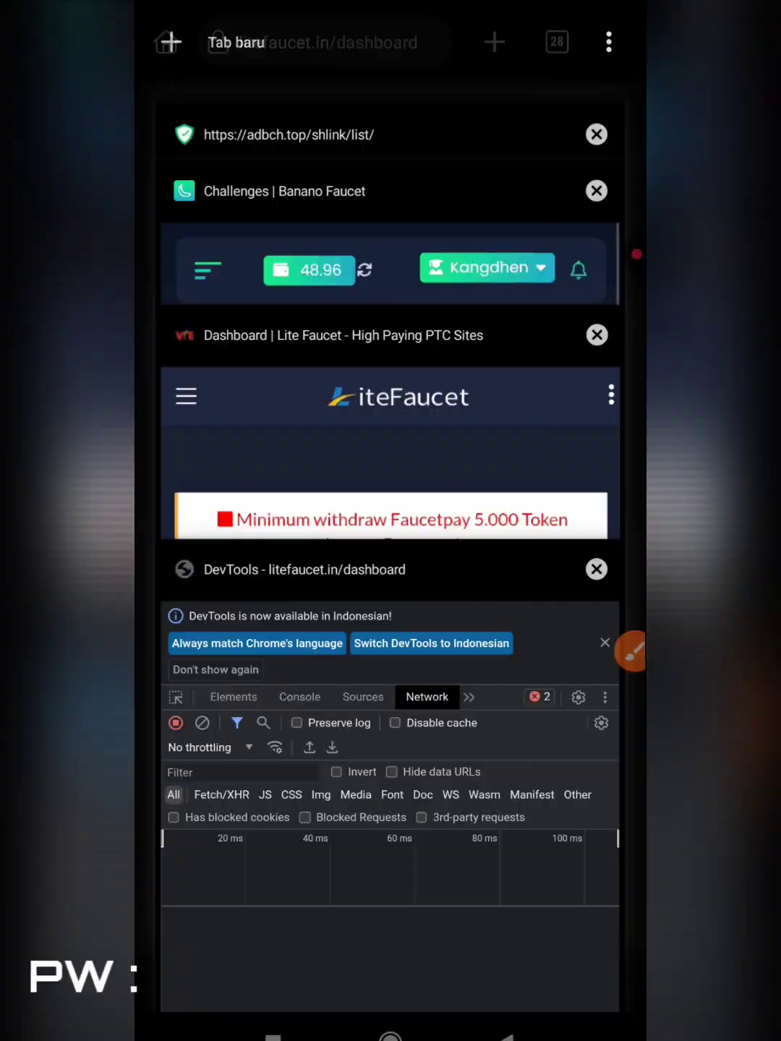
left_click(595, 135)
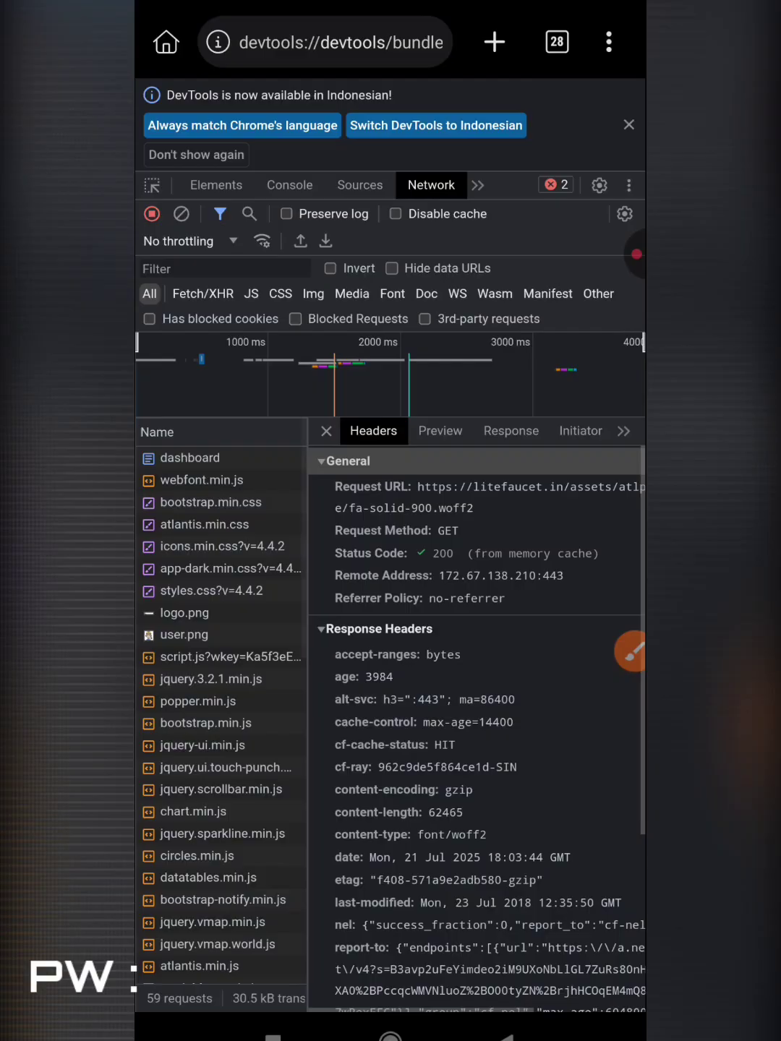
left_click(627, 650)
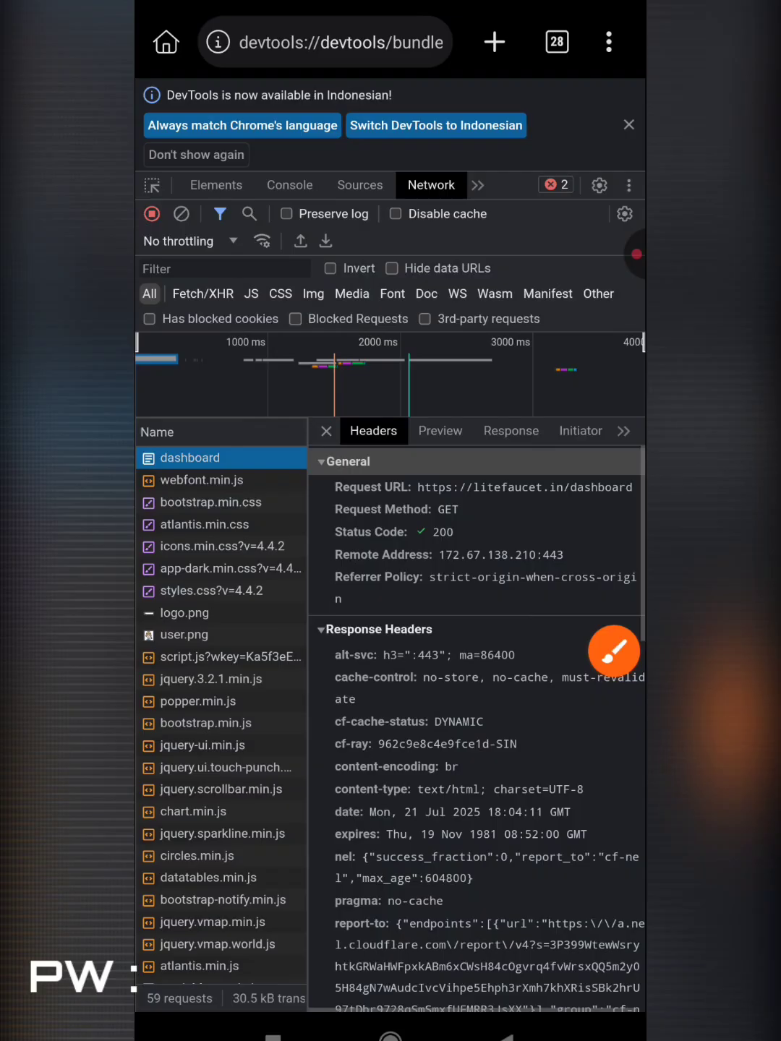
scroll("down", 3)
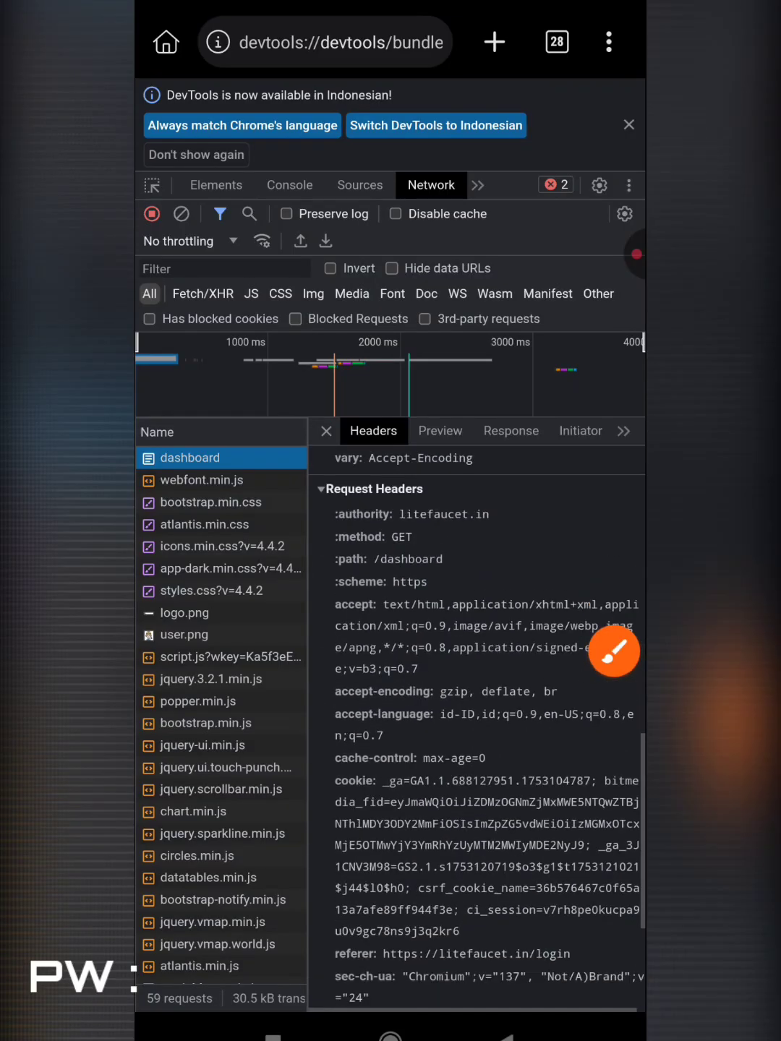
left_click(613, 650)
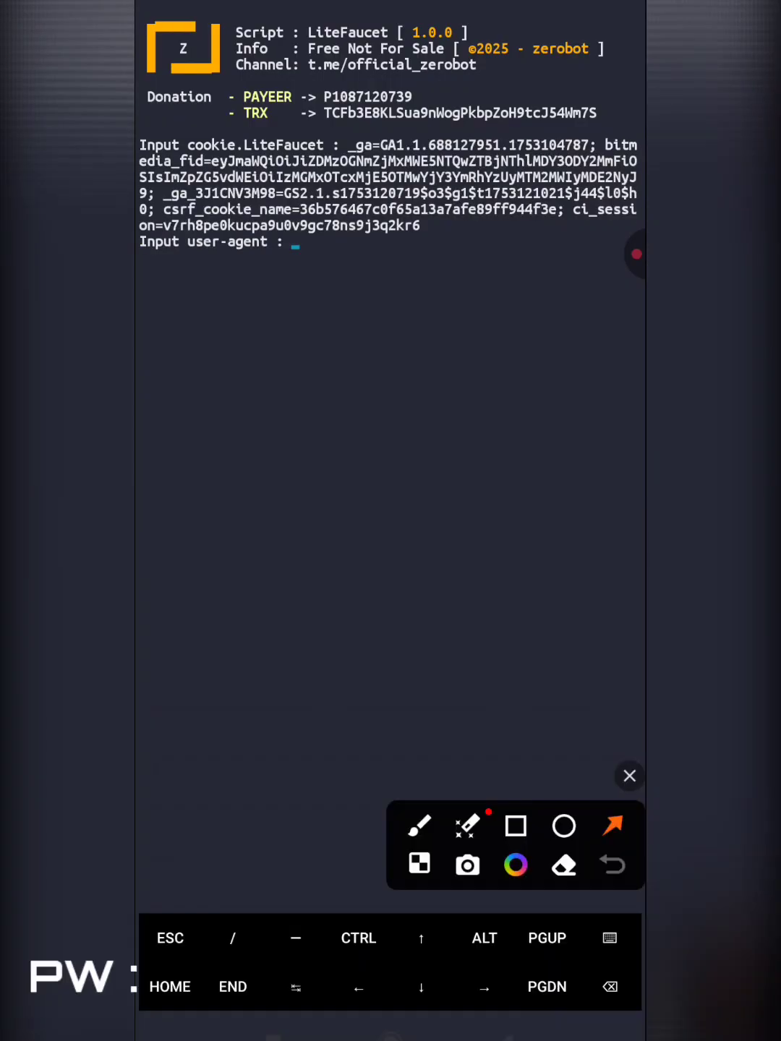
Copy the 'my user agent' search result string for the bot's user-agent prompt.
left_click(627, 774)
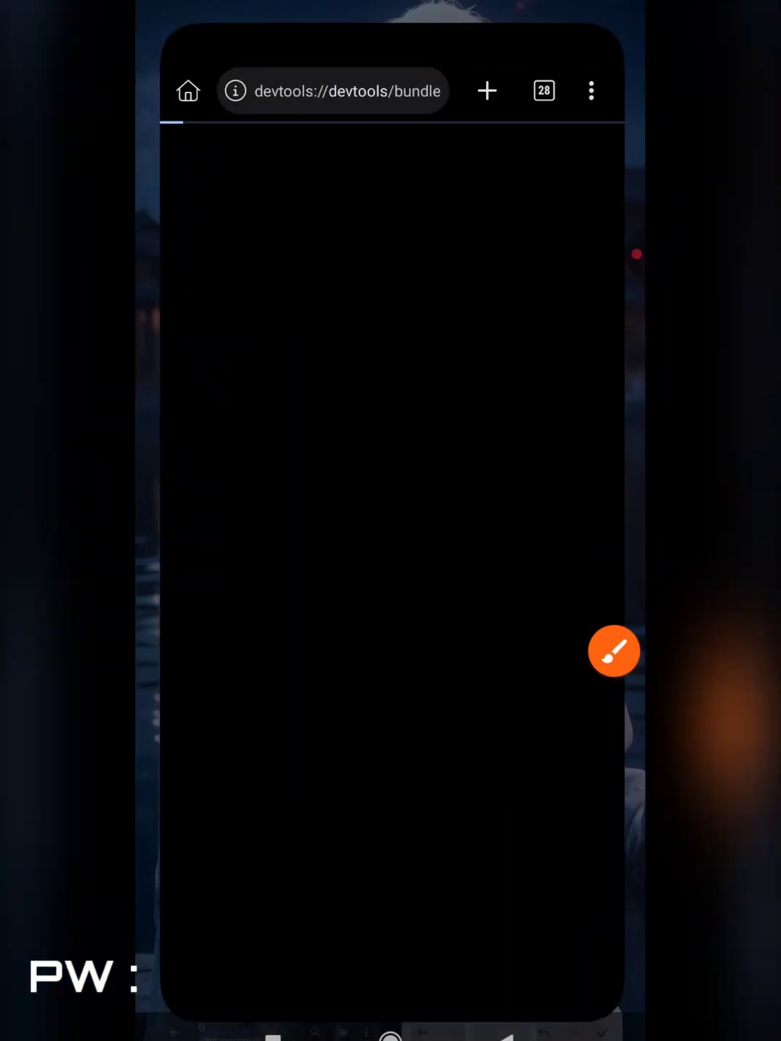
left_click(333, 90)
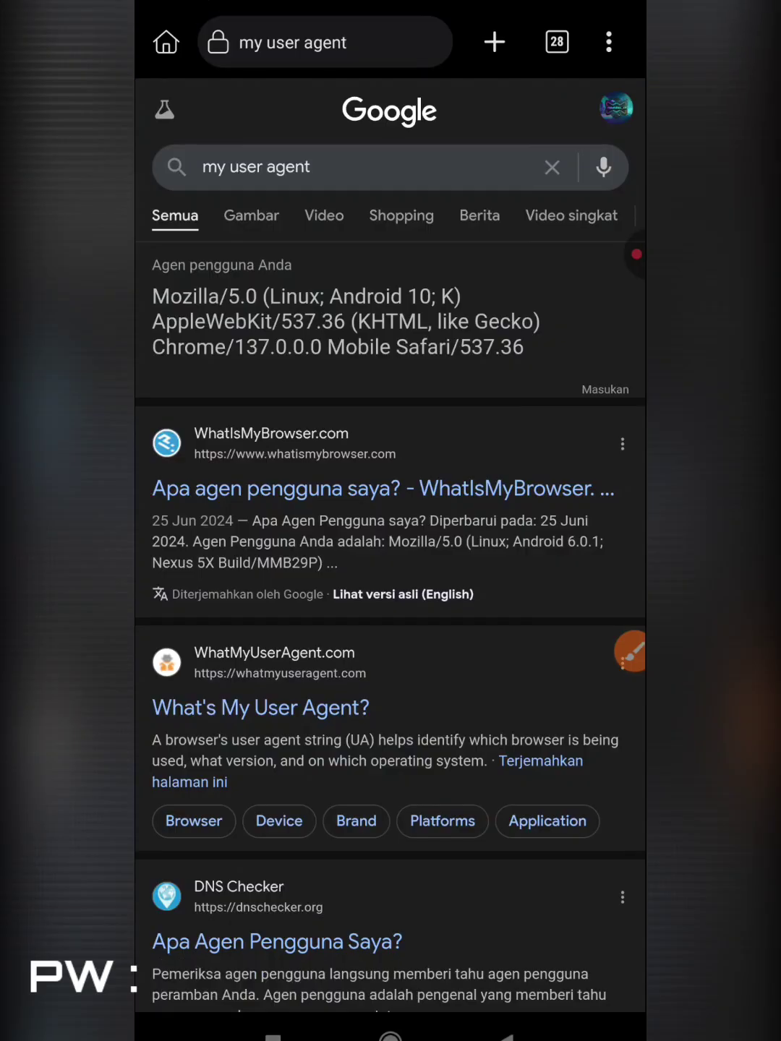
double_click(335, 321)
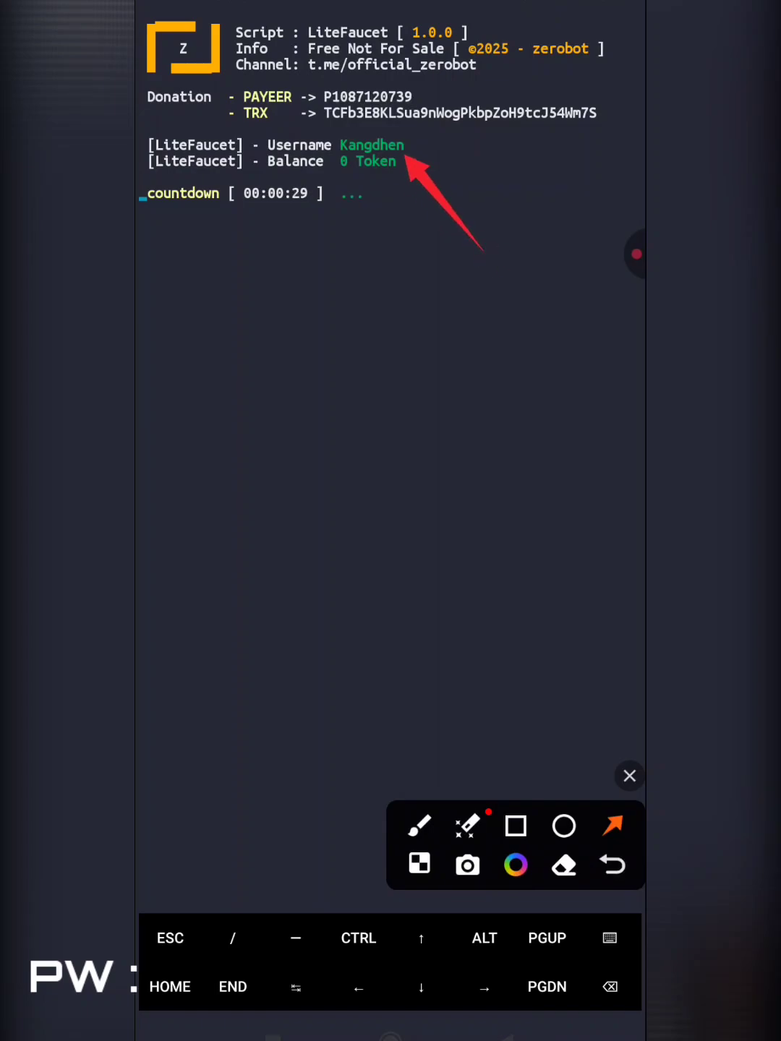
Let the bot log two 'success 10 Token added' lines, then switch to Kiwi Browser.
left_click(628, 775)
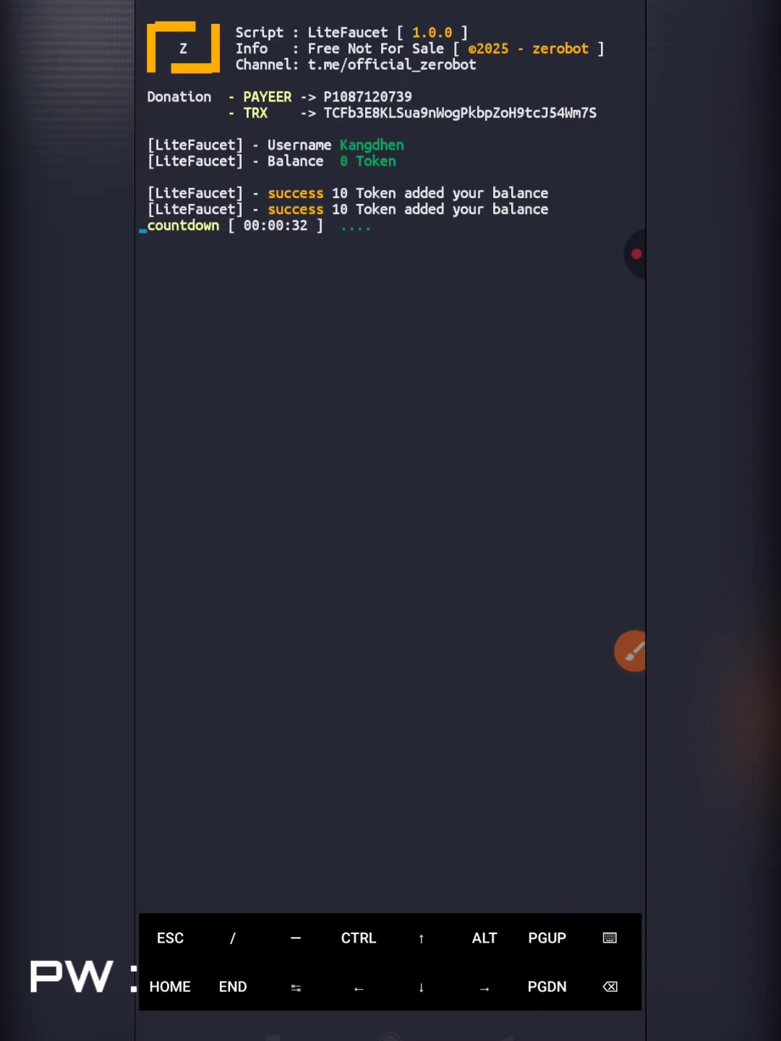
left_click(629, 650)
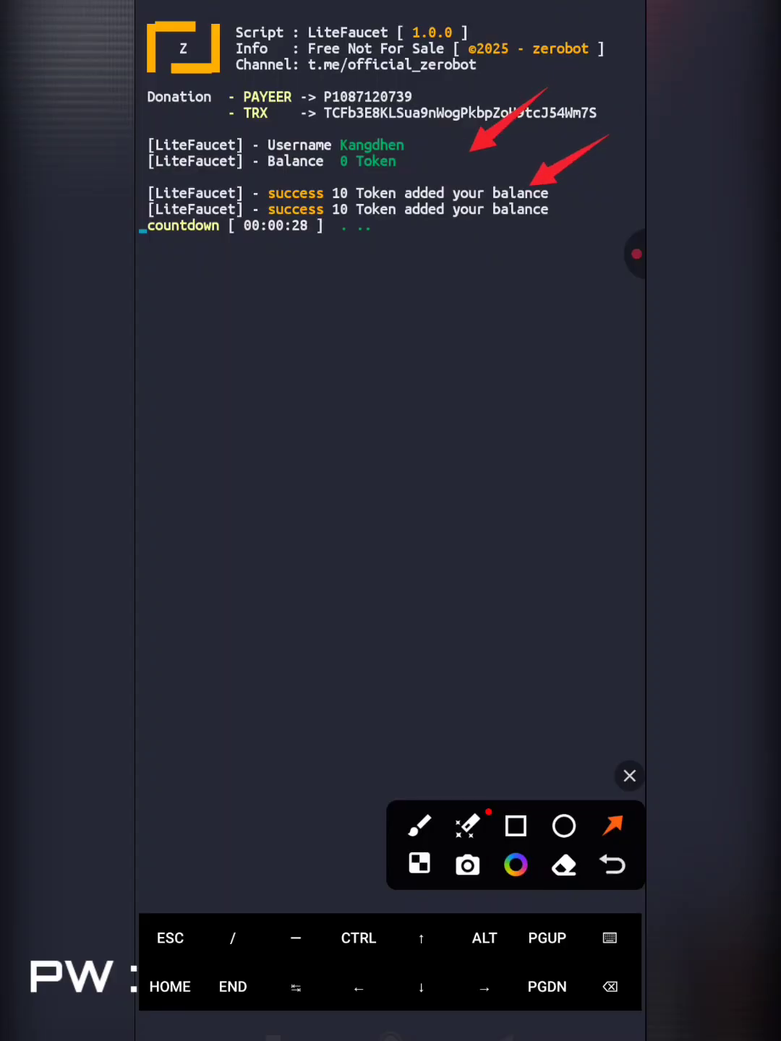
left_click(628, 775)
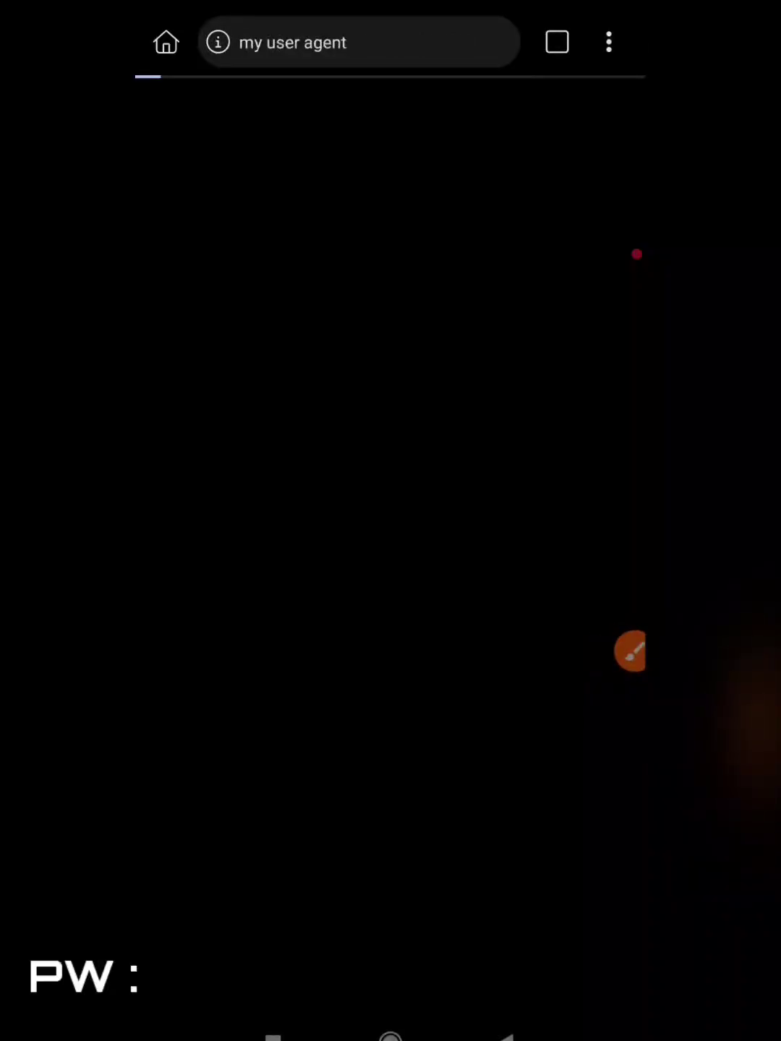
Reload the LiteFaucet dashboard tab to show the balance at 20 Token.
left_click(557, 40)
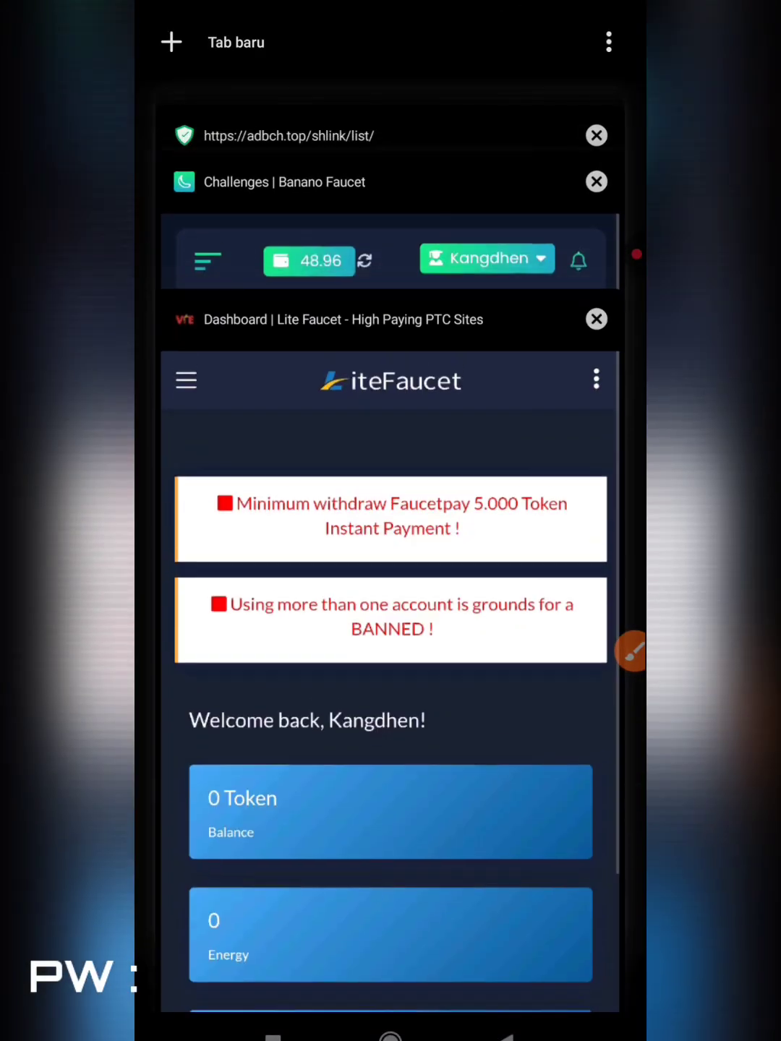
left_click(344, 319)
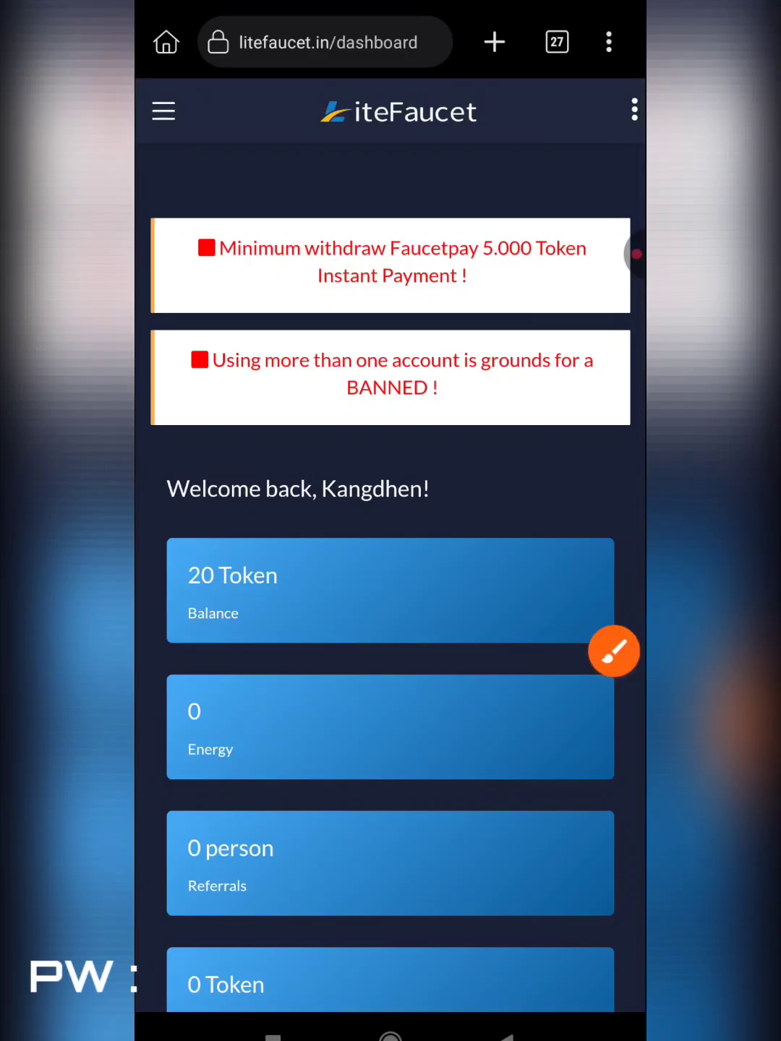
left_click(613, 651)
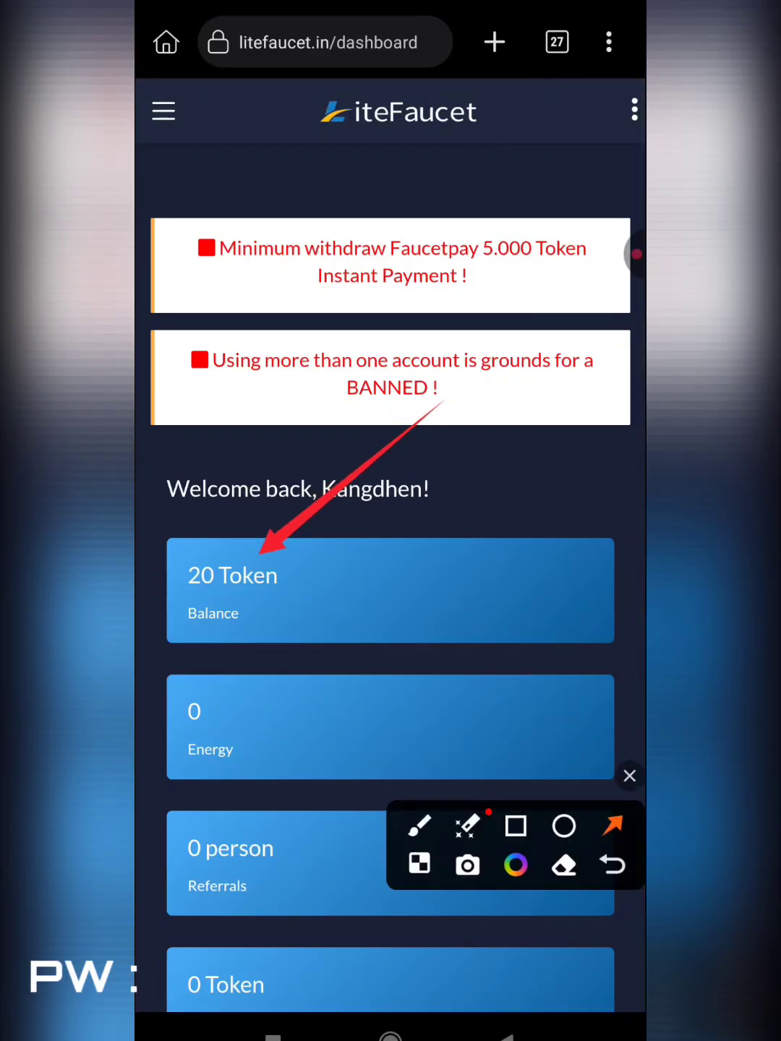
left_click(627, 774)
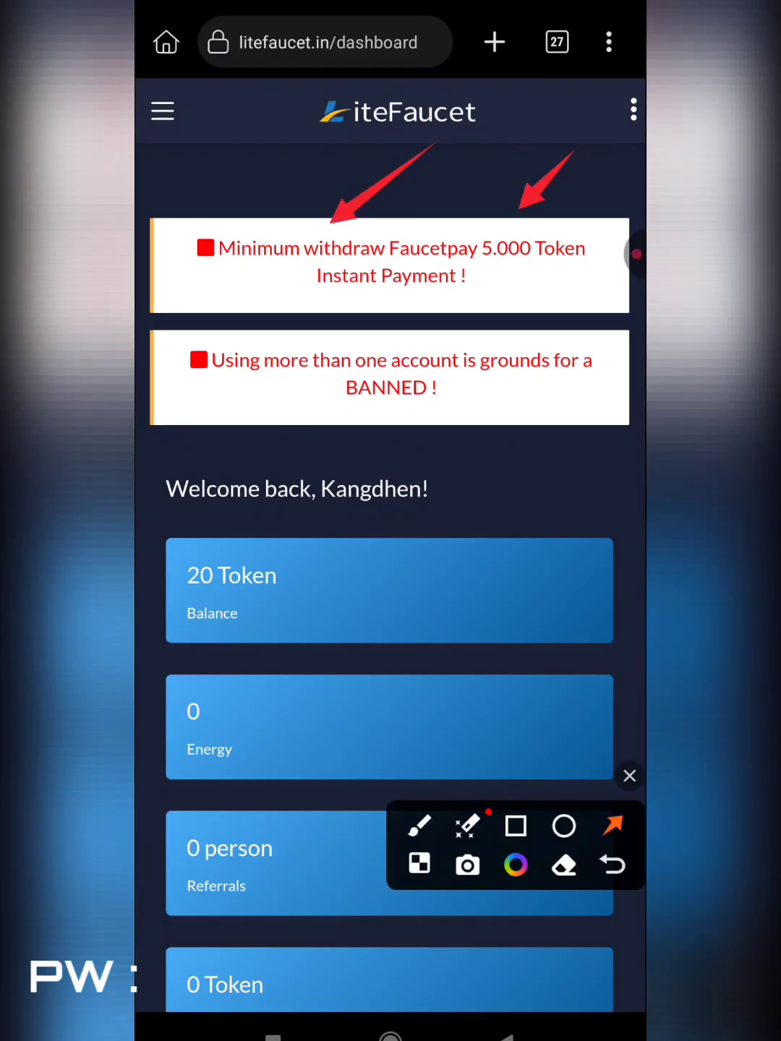
left_click(627, 775)
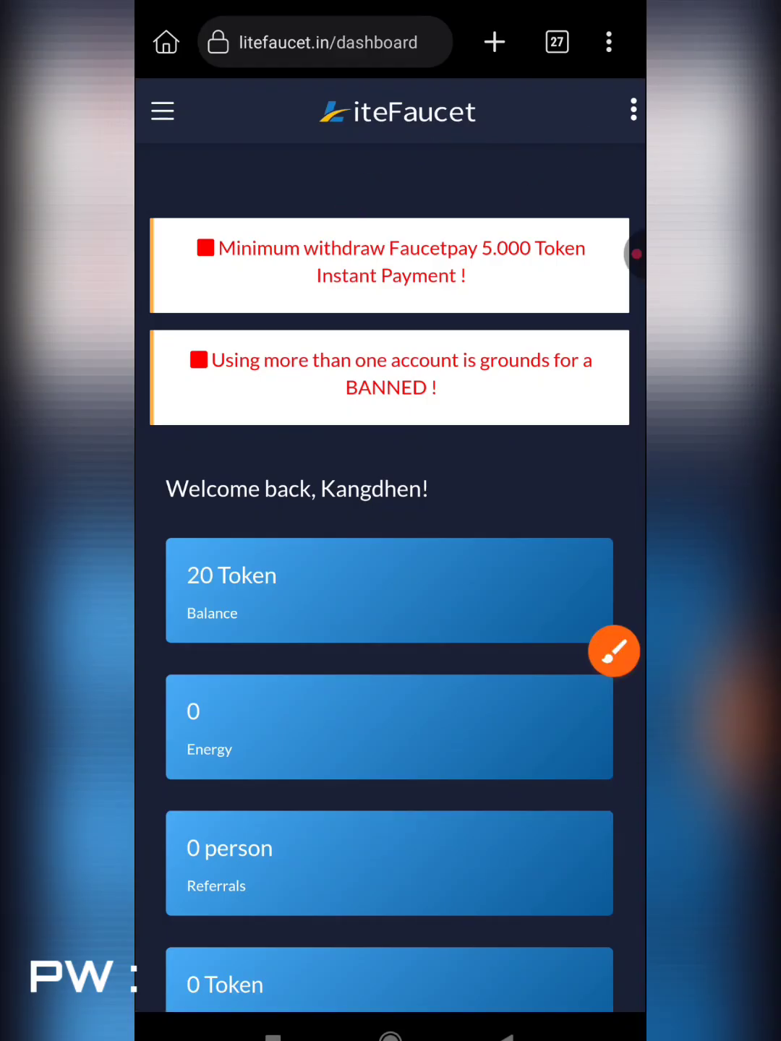
View the Withdraw page's 1000-token minimum, then go to the home screen.
left_click(162, 112)
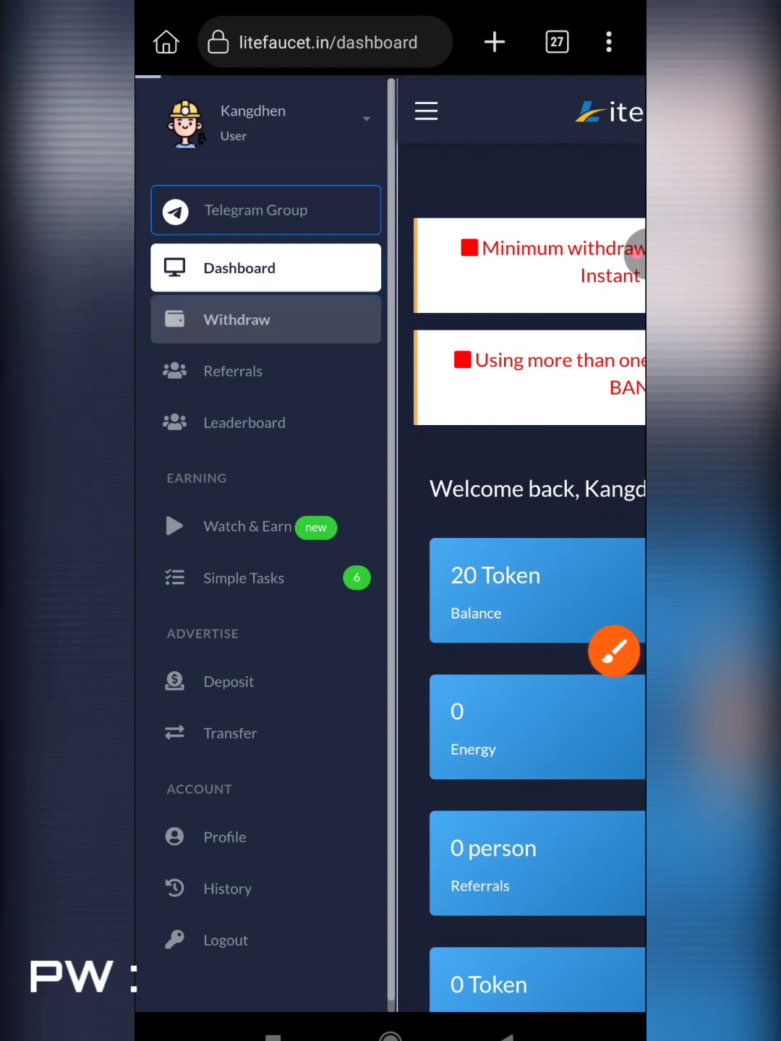
left_click(266, 320)
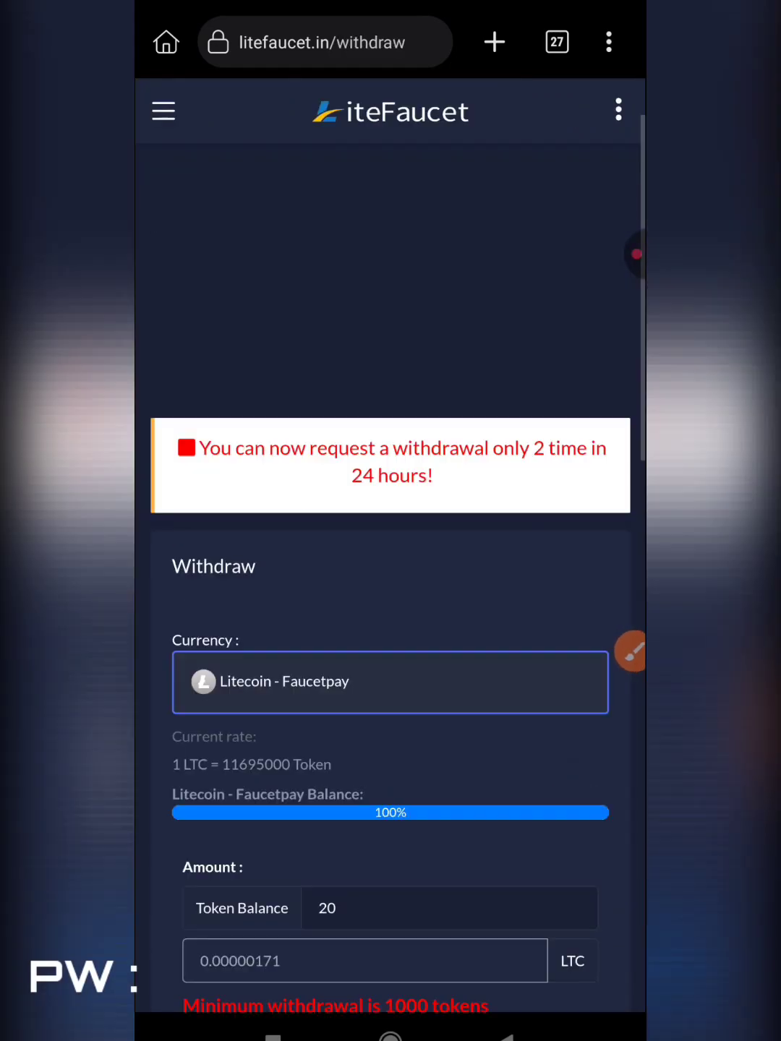
scroll("down", 3)
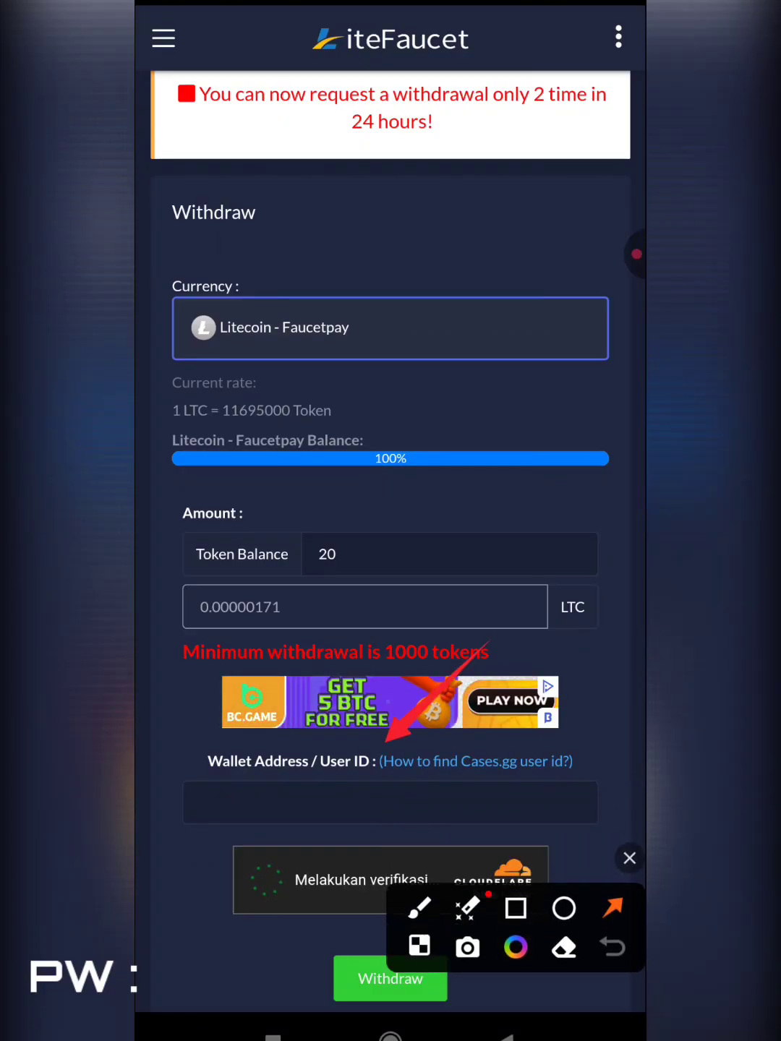
left_click(628, 859)
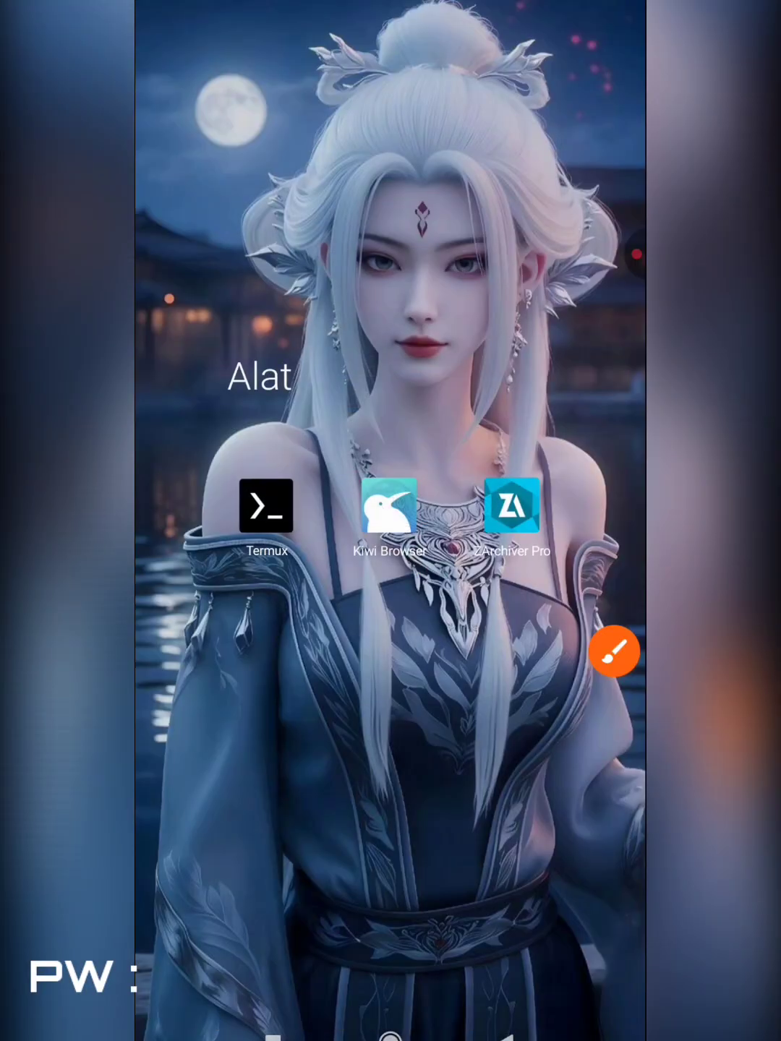
Return to the Termux session where the LiteFaucet bot logs a third 'success 10 Token added' line.
left_click(266, 506)
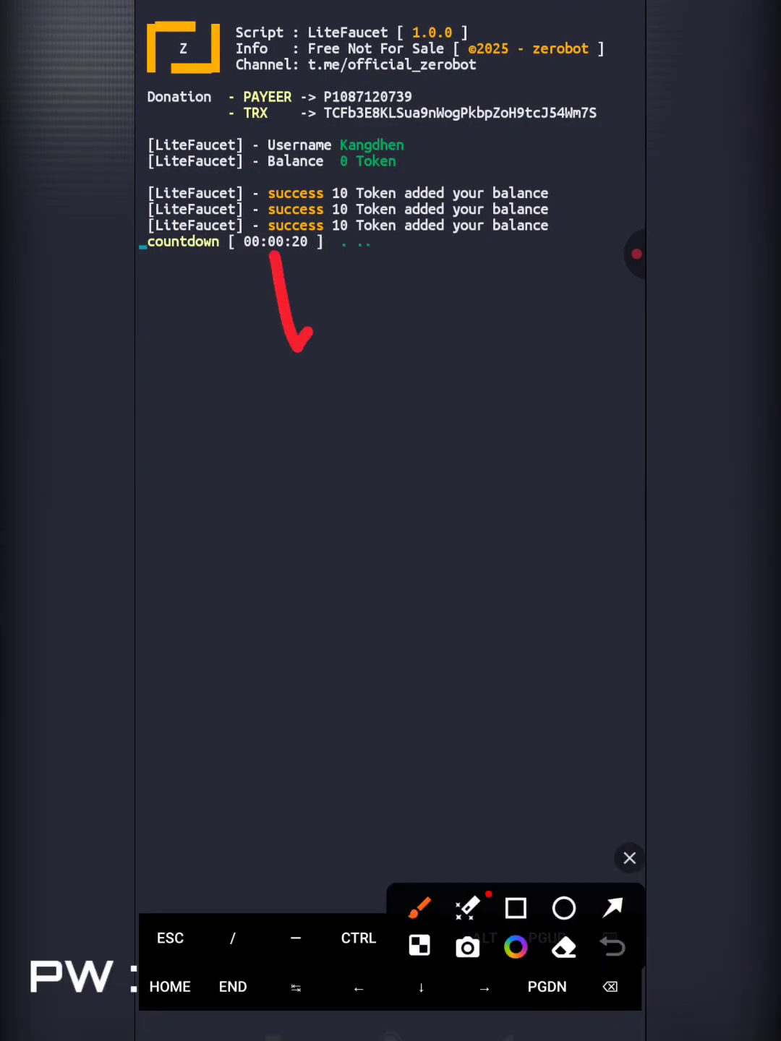
left_click(627, 859)
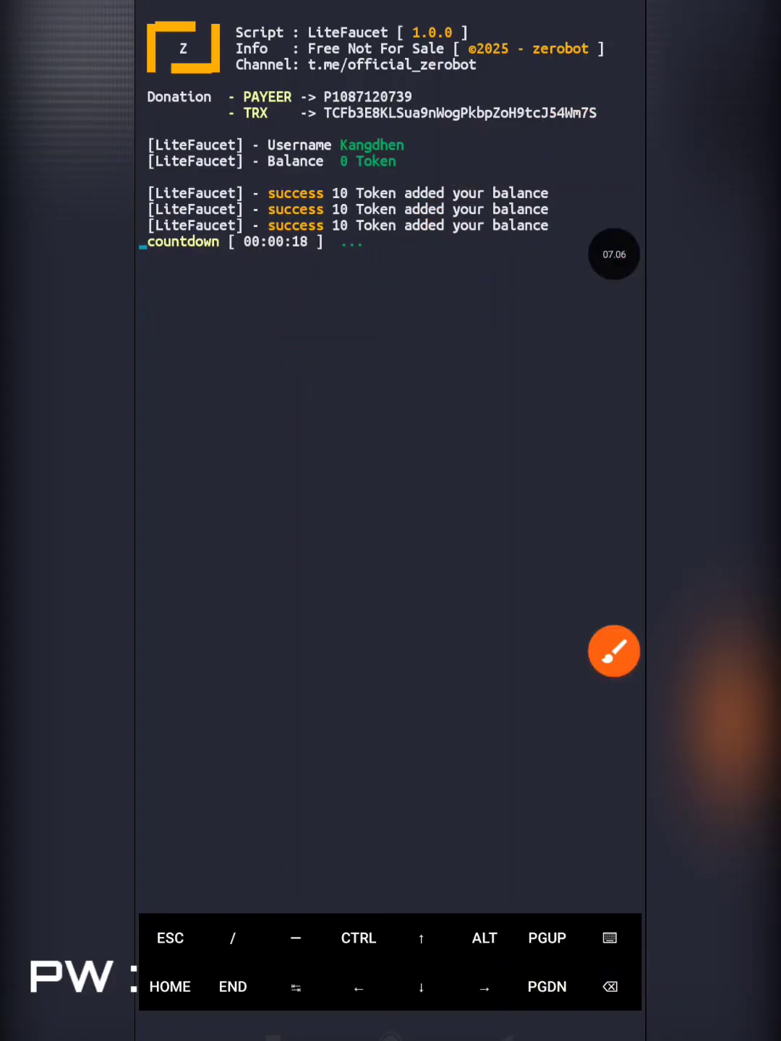